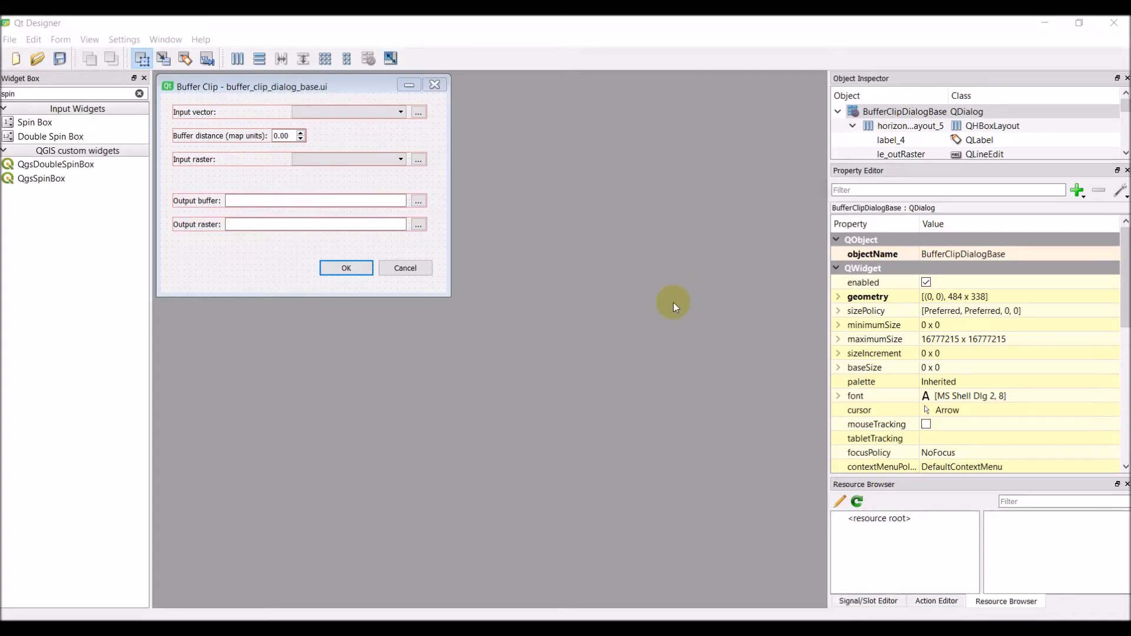
mouse_move(674, 302)
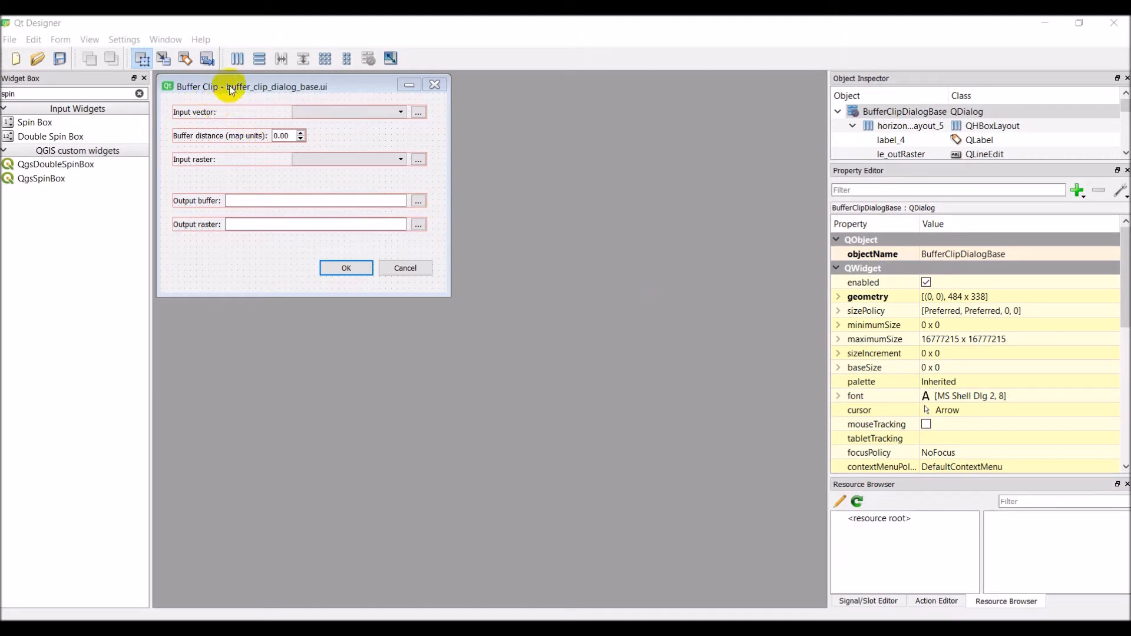
mouse_move(184, 101)
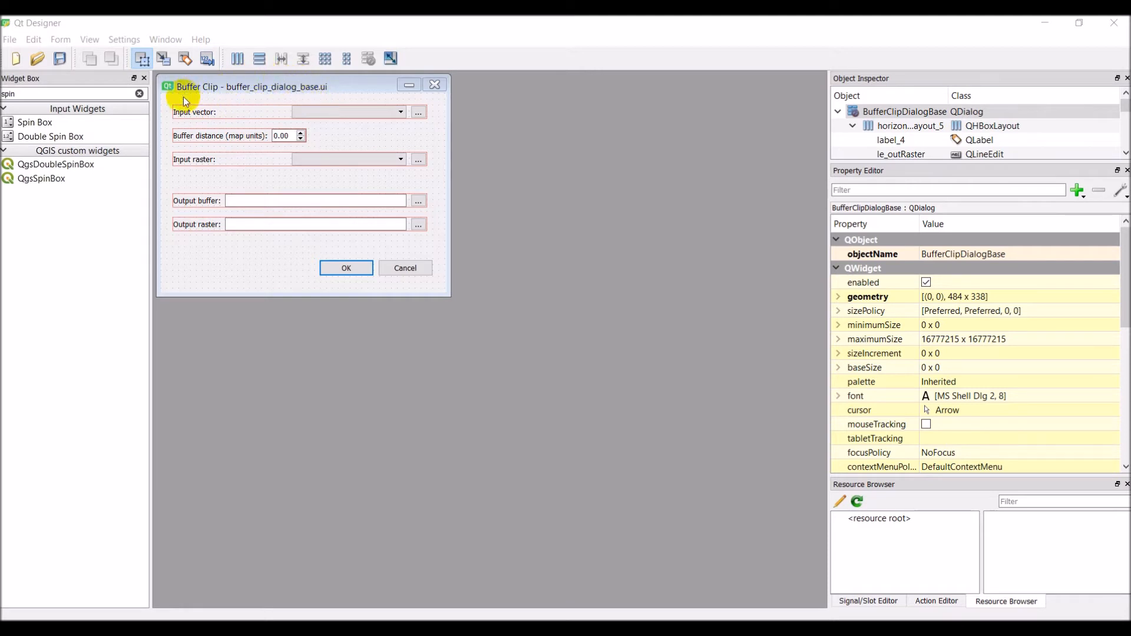
mouse_move(433, 144)
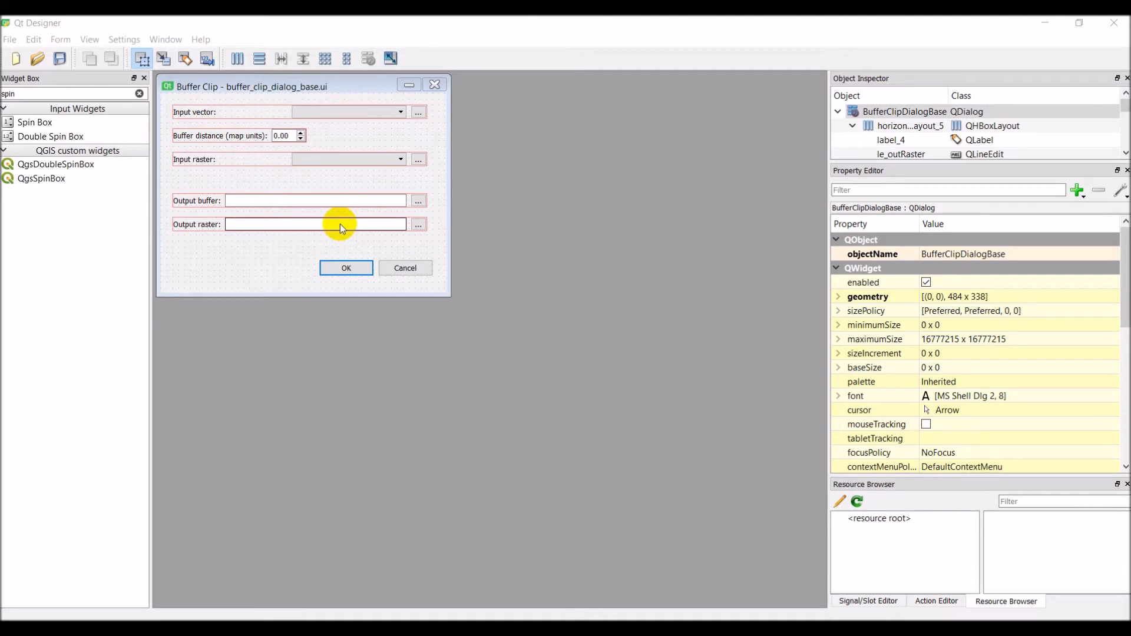
mouse_move(206, 258)
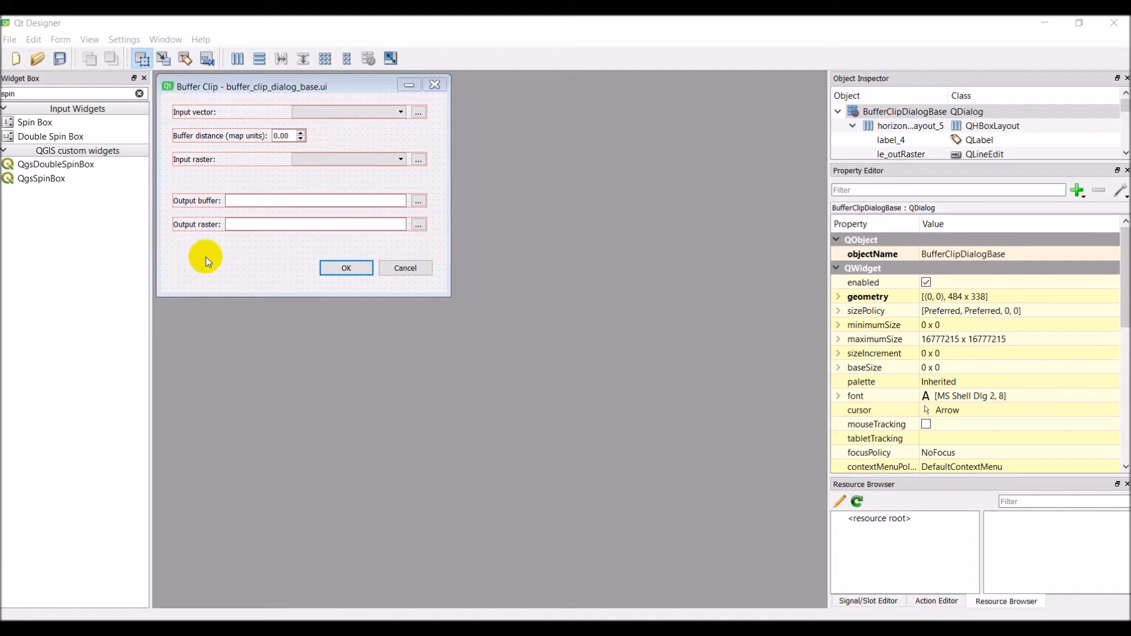
mouse_move(353, 112)
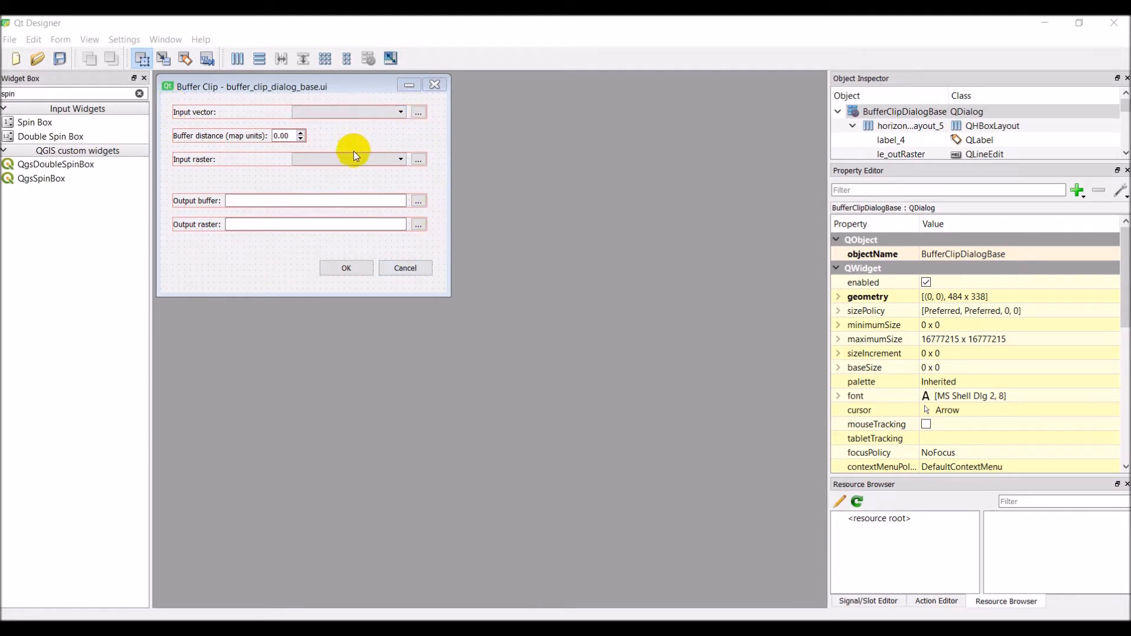
mouse_move(287, 90)
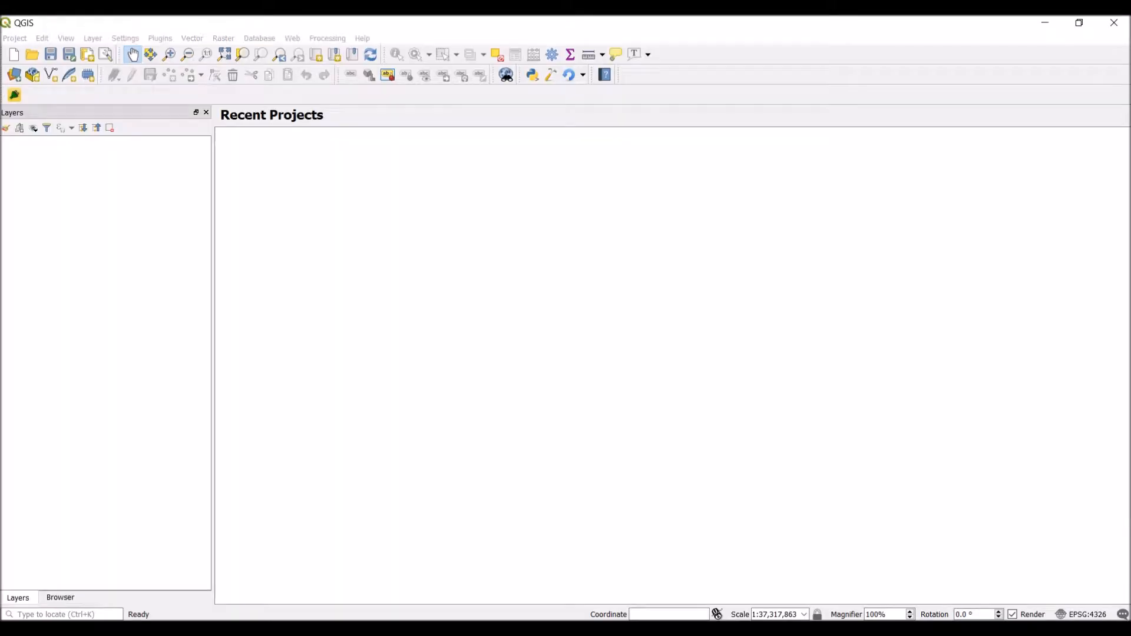
mouse_move(572, 75)
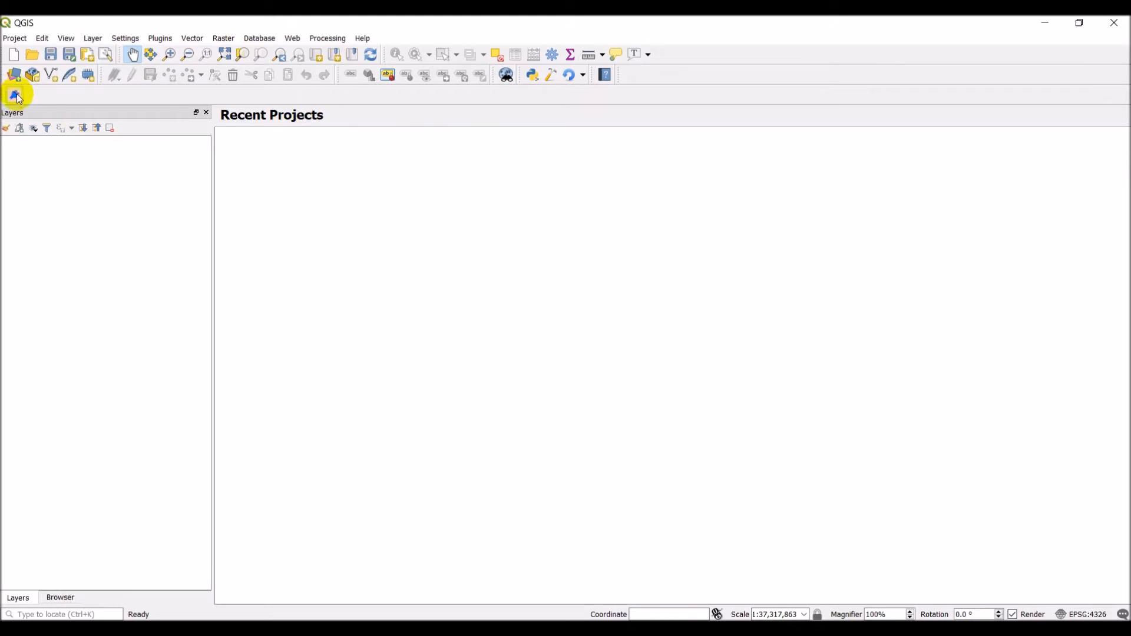
mouse_move(33, 114)
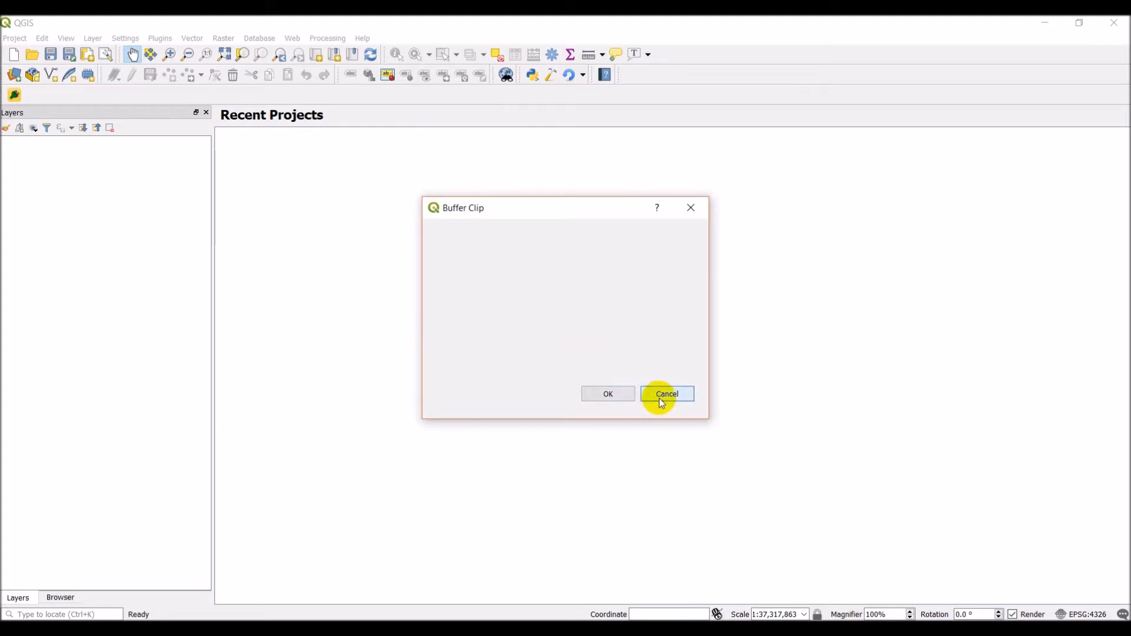
mouse_move(15, 96)
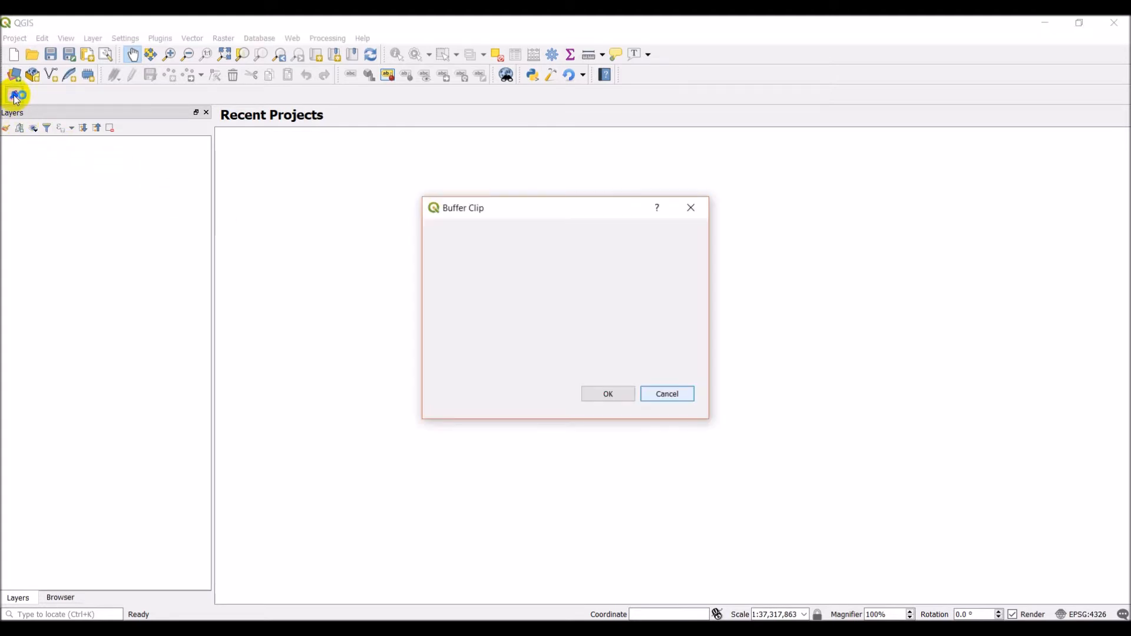
Run pyqgis.bat from the C:\OSGeo4W64 folder in File Explorer.
click(666, 394)
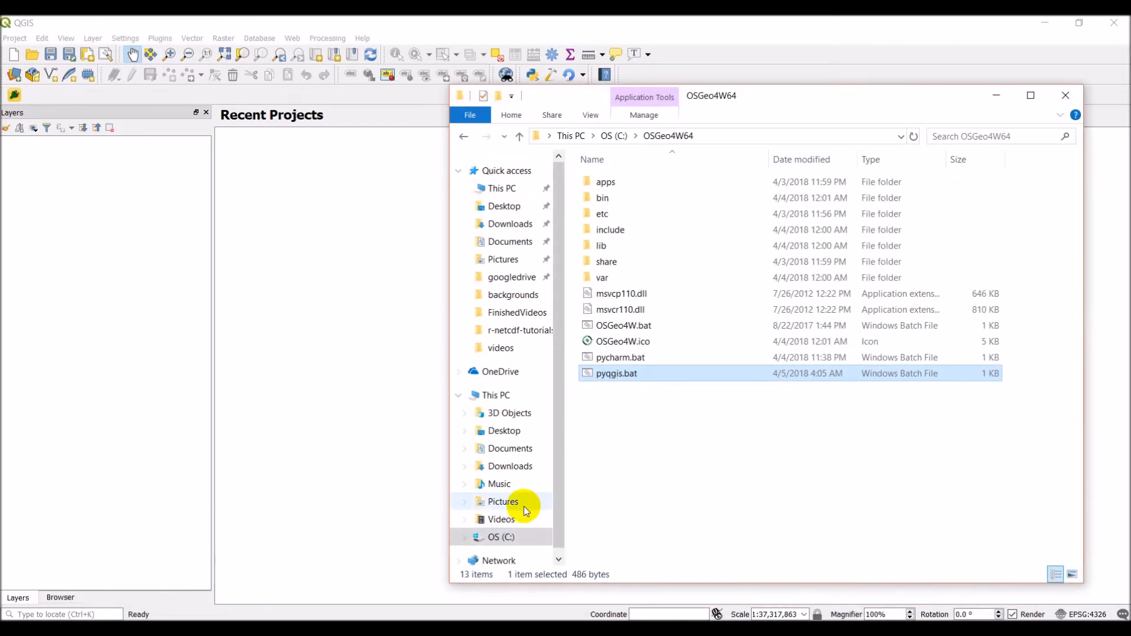
mouse_move(647, 397)
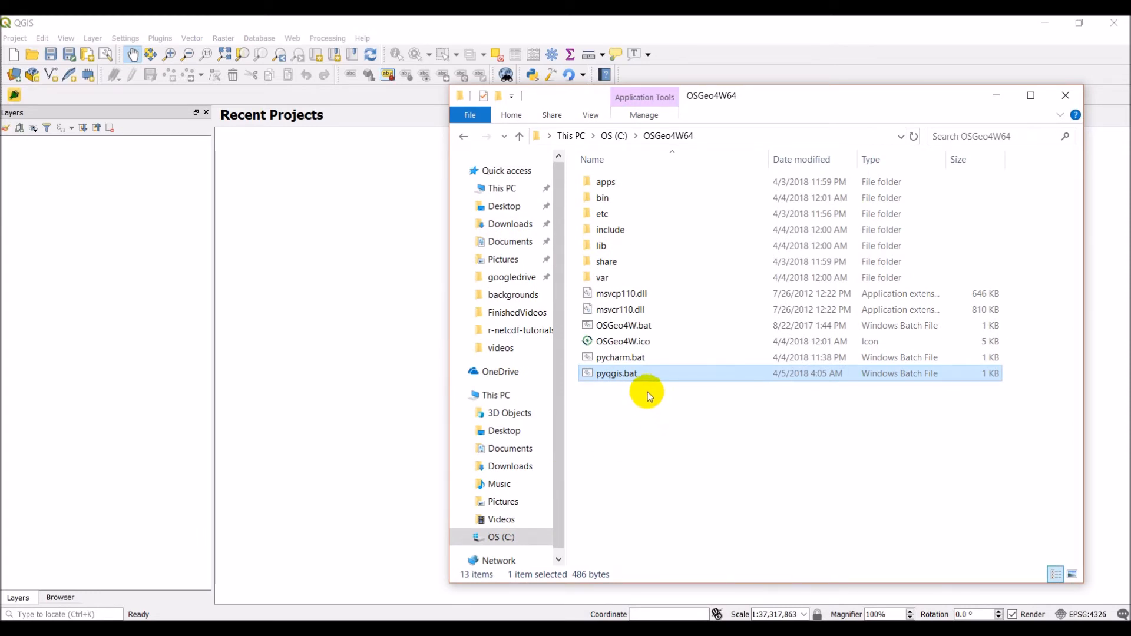
mouse_move(608, 373)
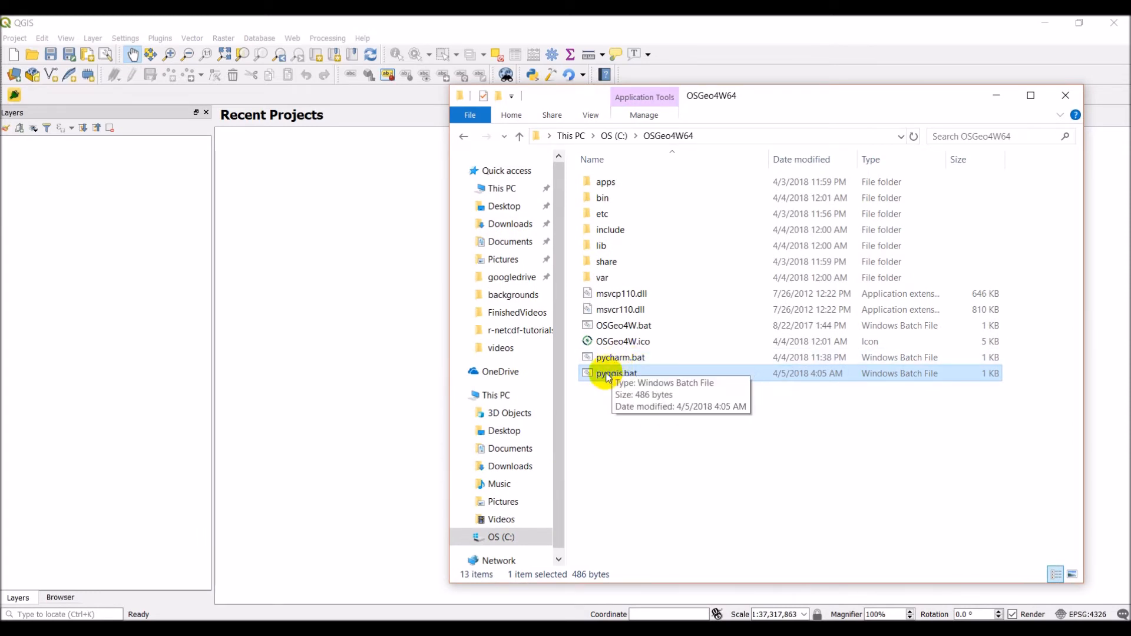
mouse_move(605, 377)
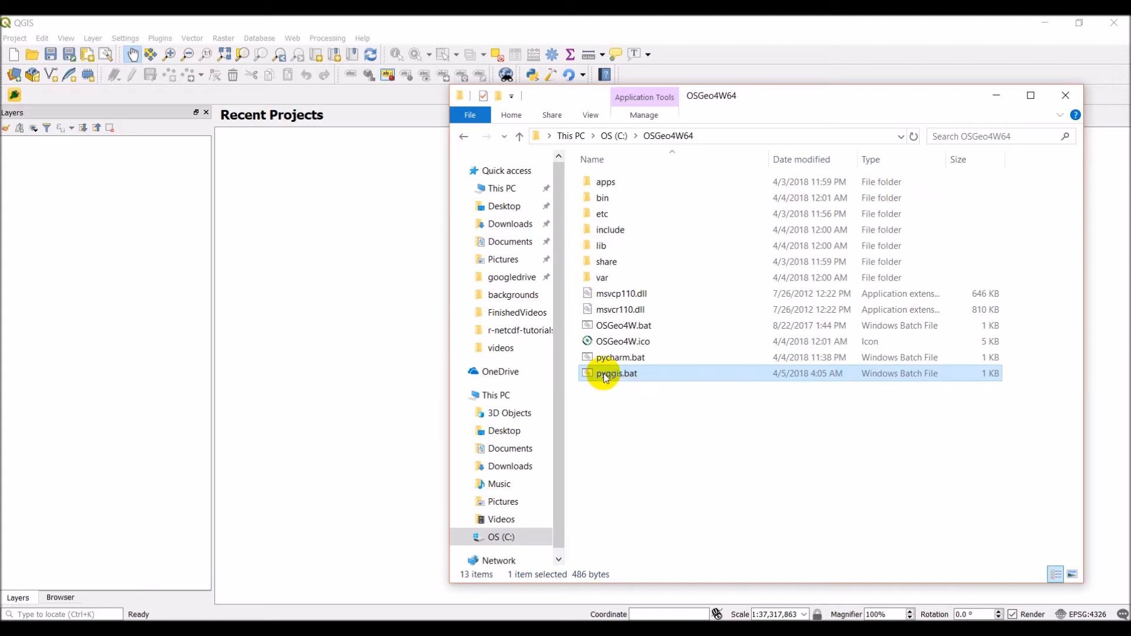
Launch the PyQGIS shell, change into the bufferclip plugin folder and list its files.
double_click(617, 373)
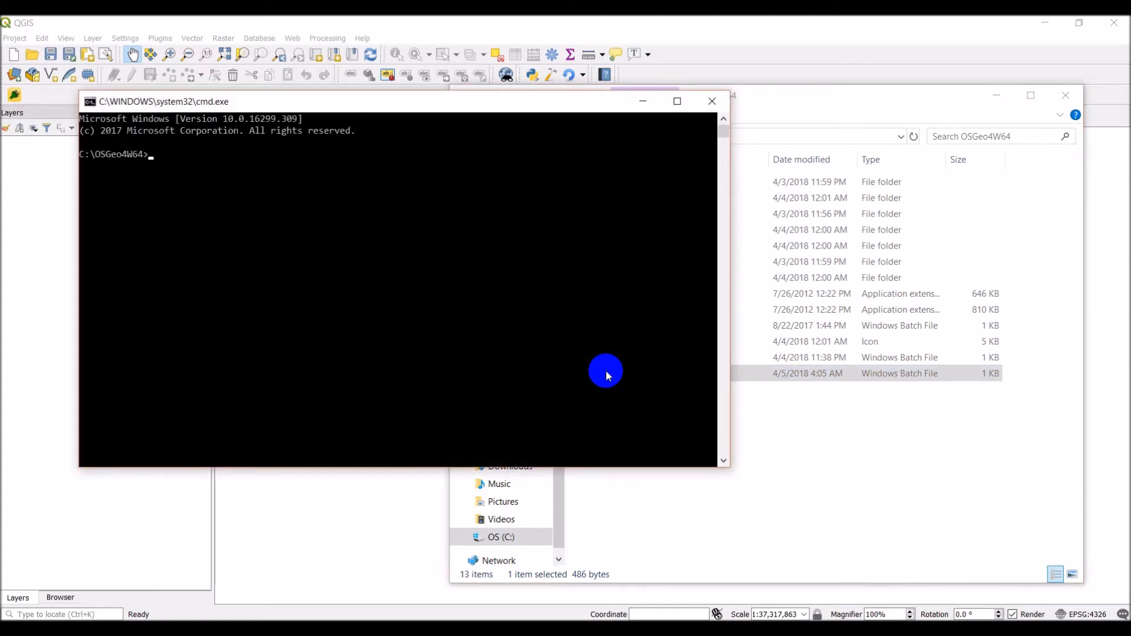
text(cd)
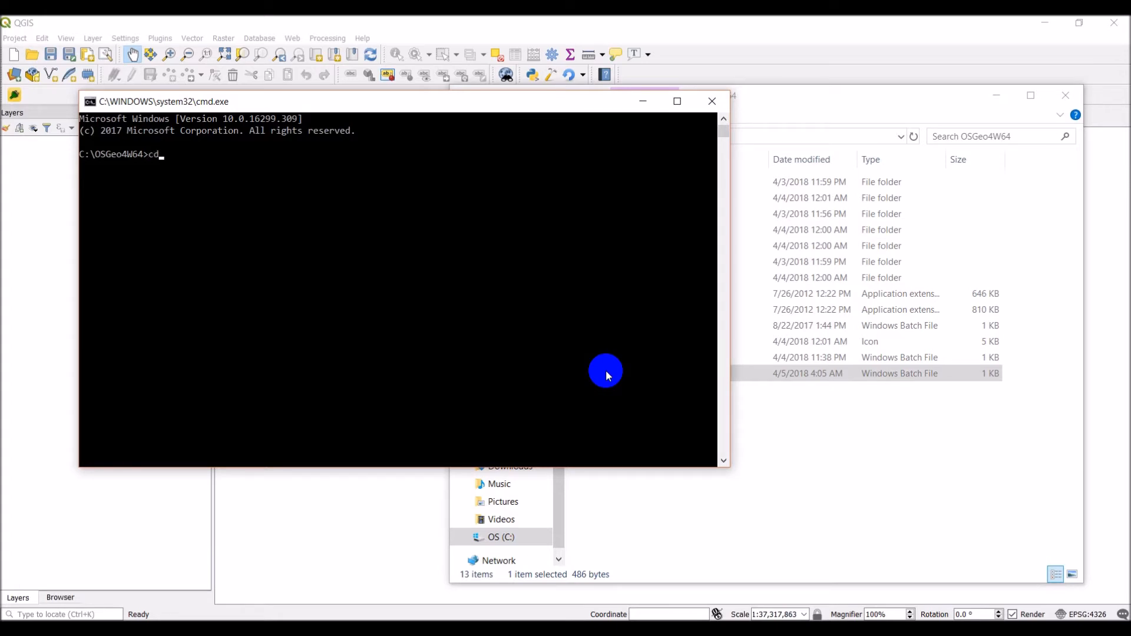
text(c:/konrad/Cd)
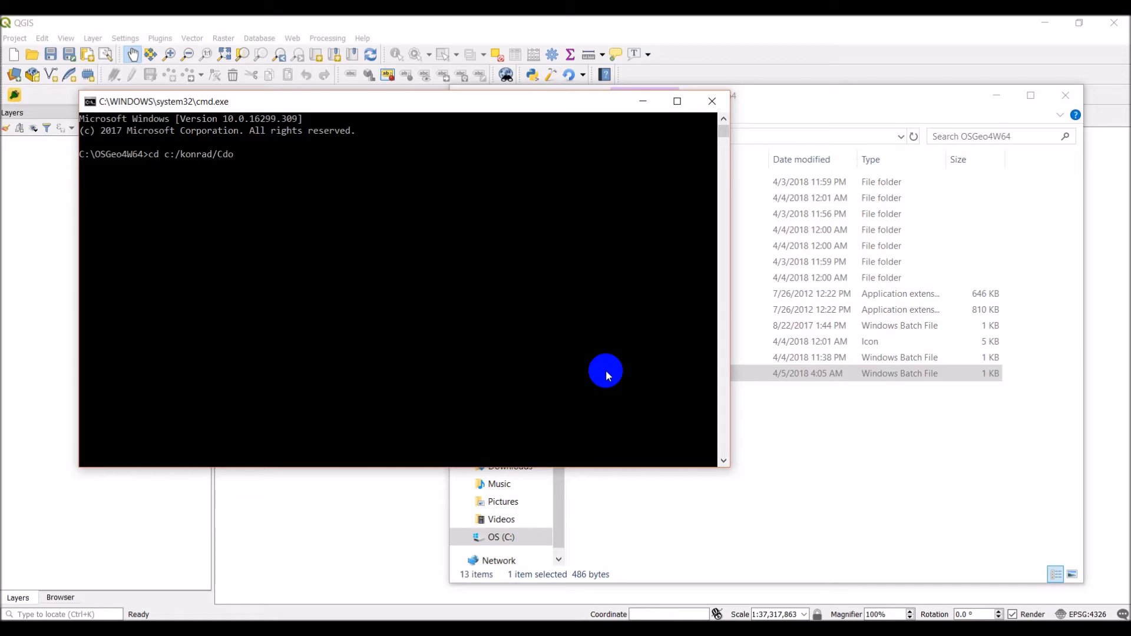
text(ode/Python/)
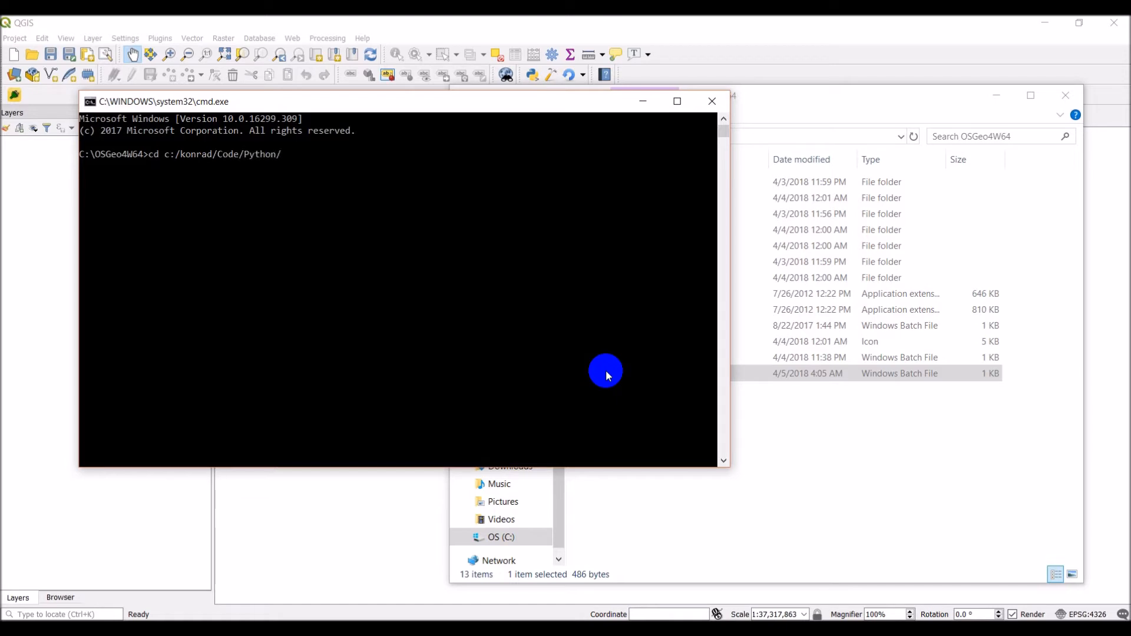
text(qgis/bu)
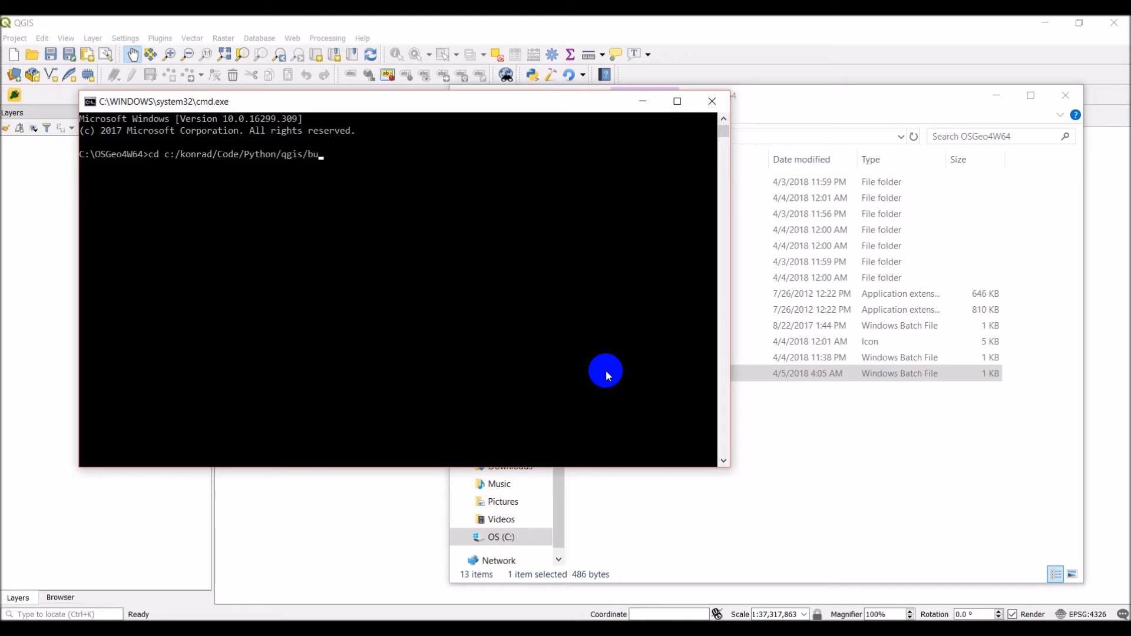
key(Return)
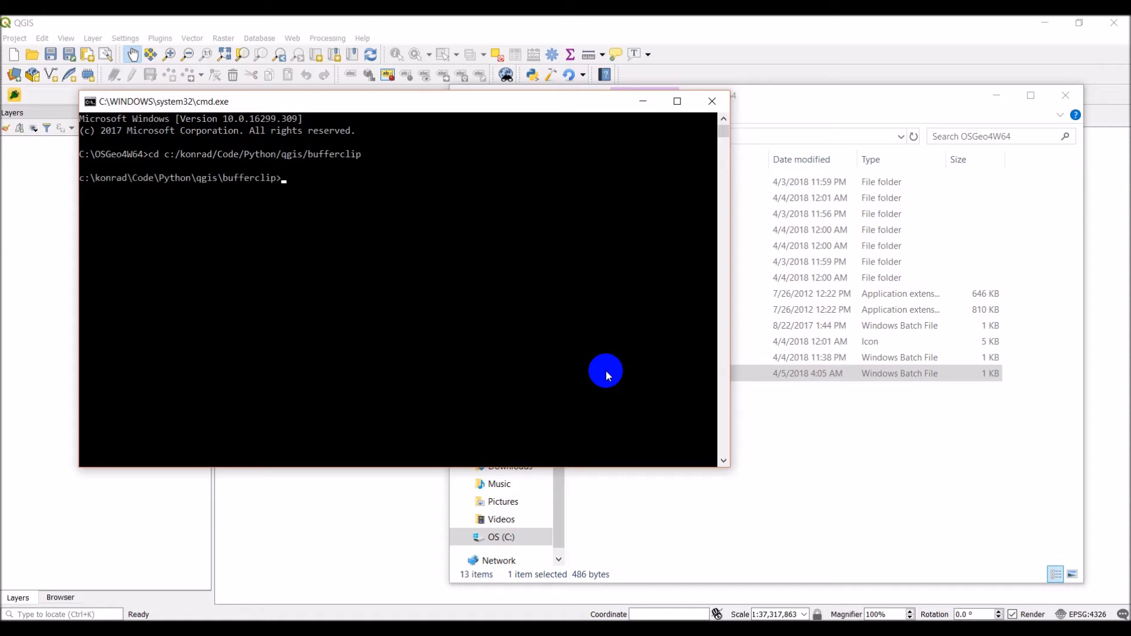
text(dir)
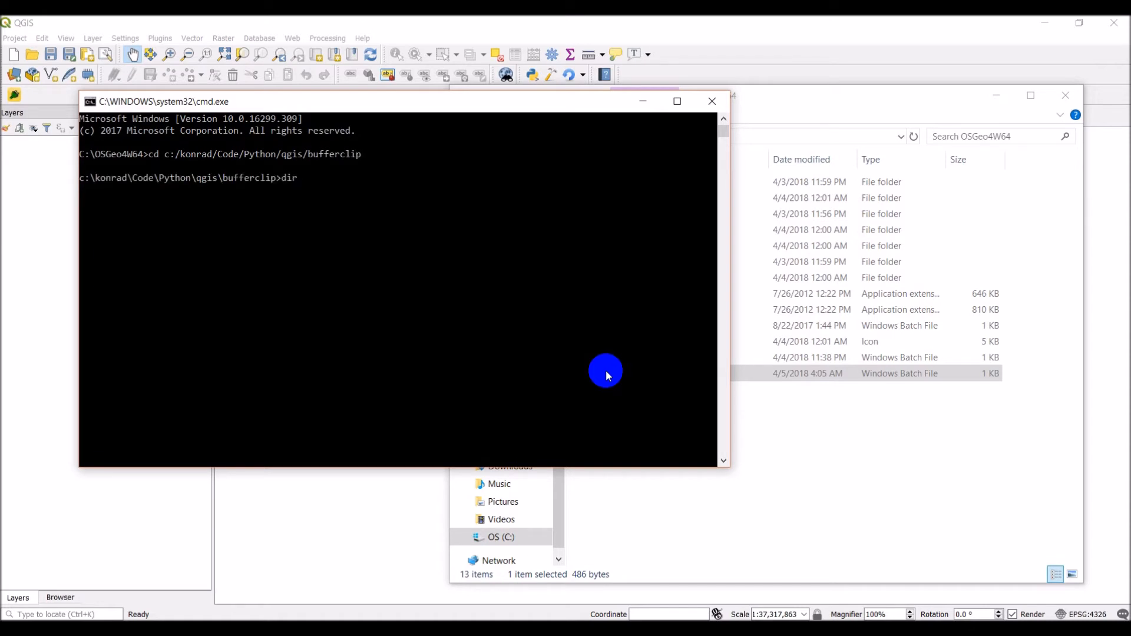
key(Return)
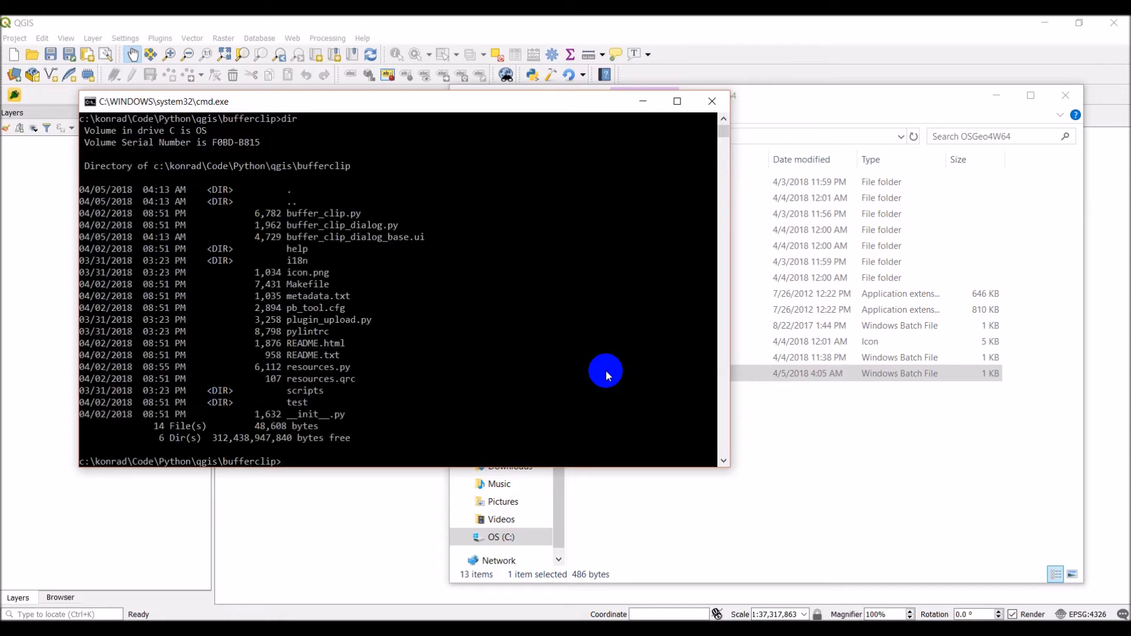
mouse_move(297, 253)
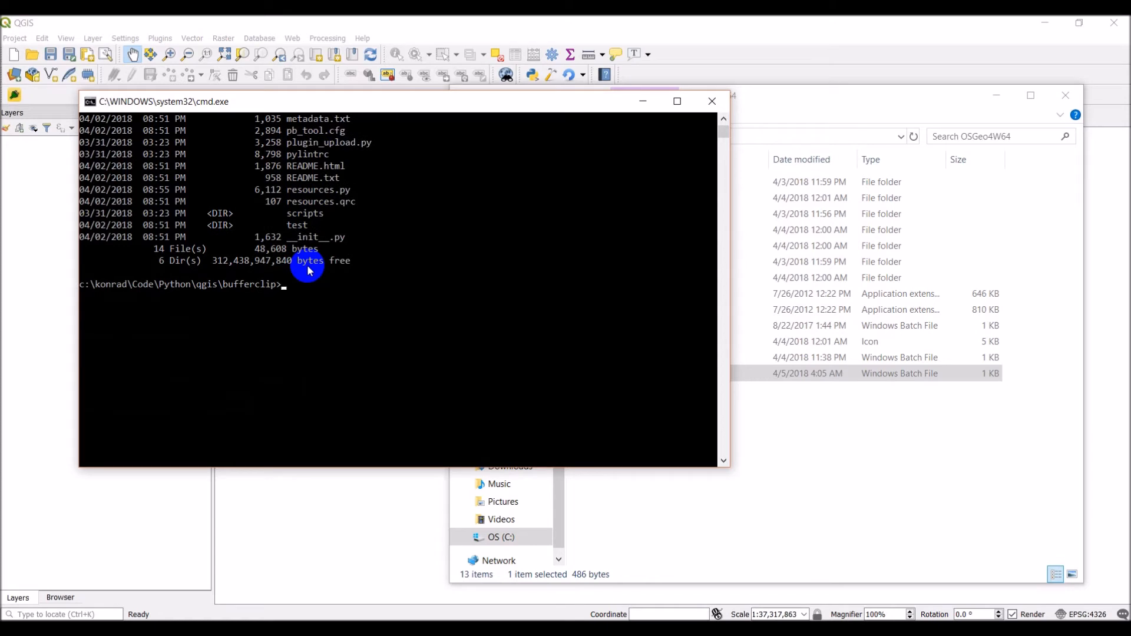
List pb_tool's commands, then run pb_tool deploy and confirm with y.
text(pb)
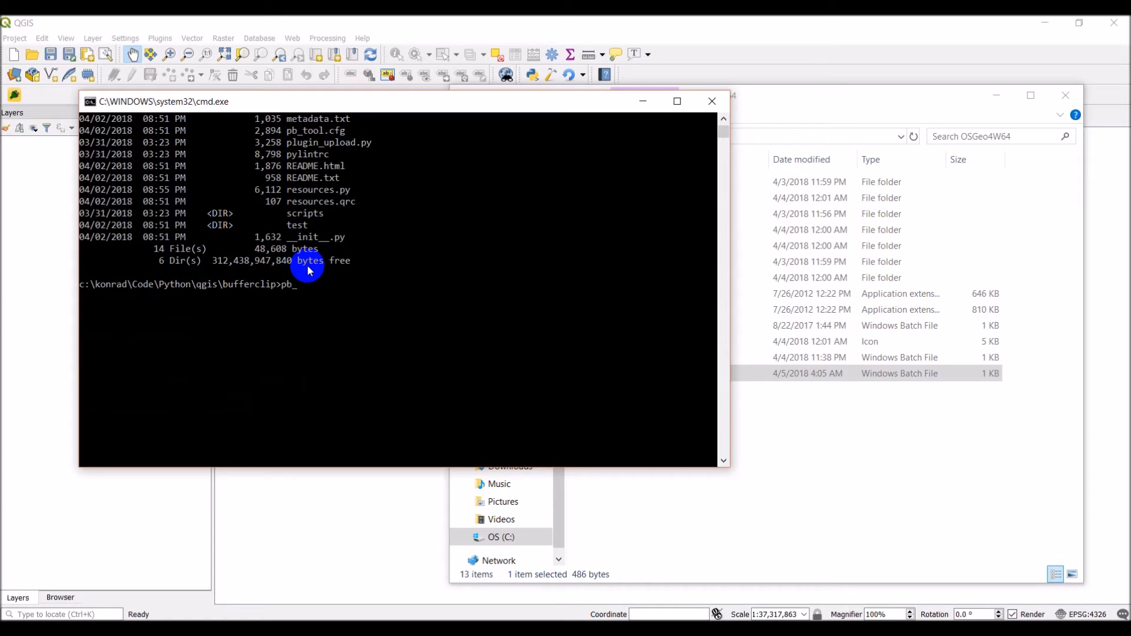
text(tool)
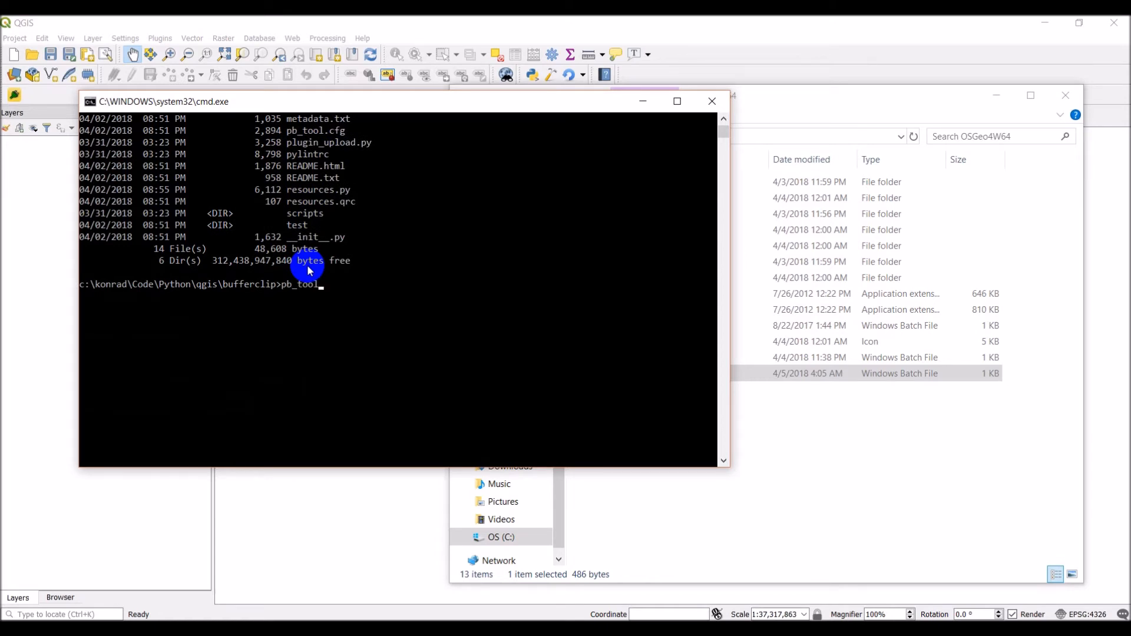
key(Return)
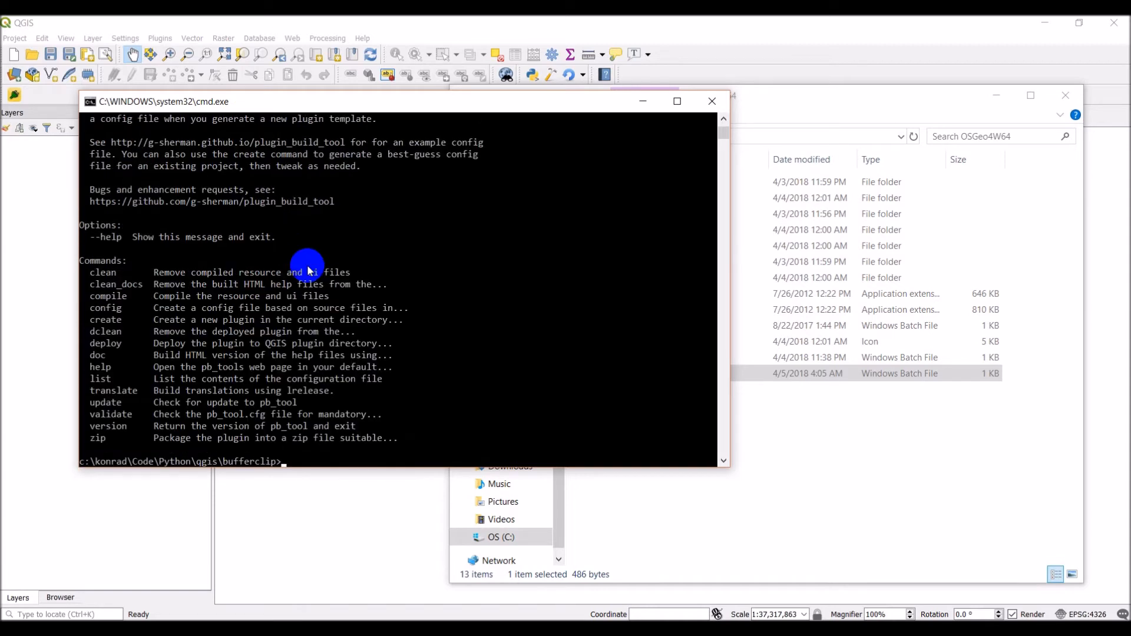
scroll(up, 3)
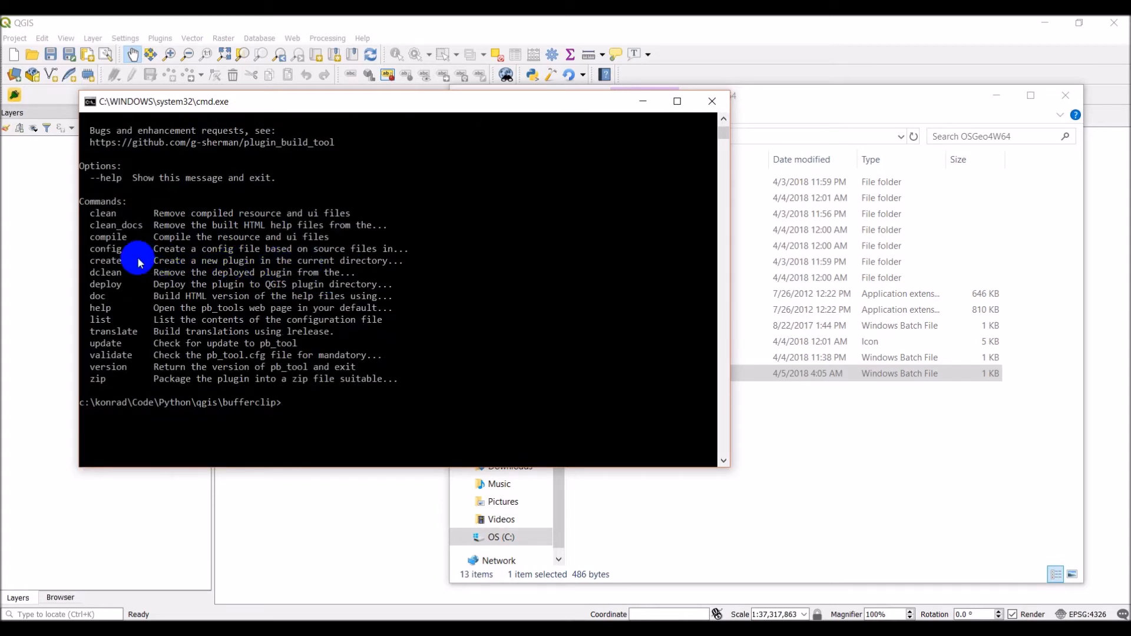
mouse_move(232, 293)
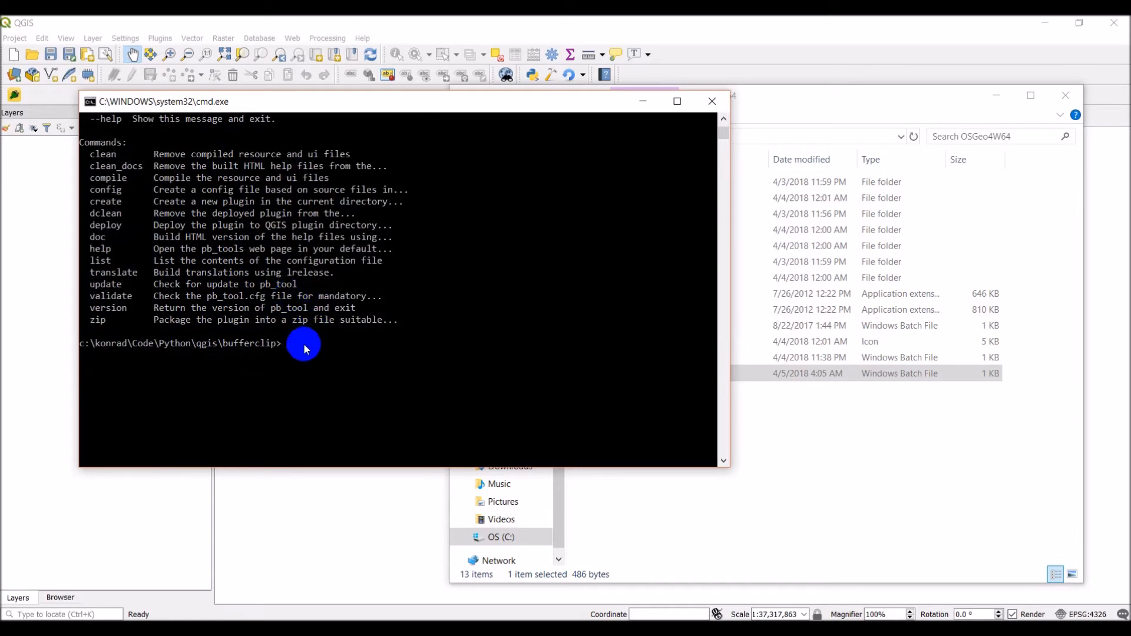
text(pb_to)
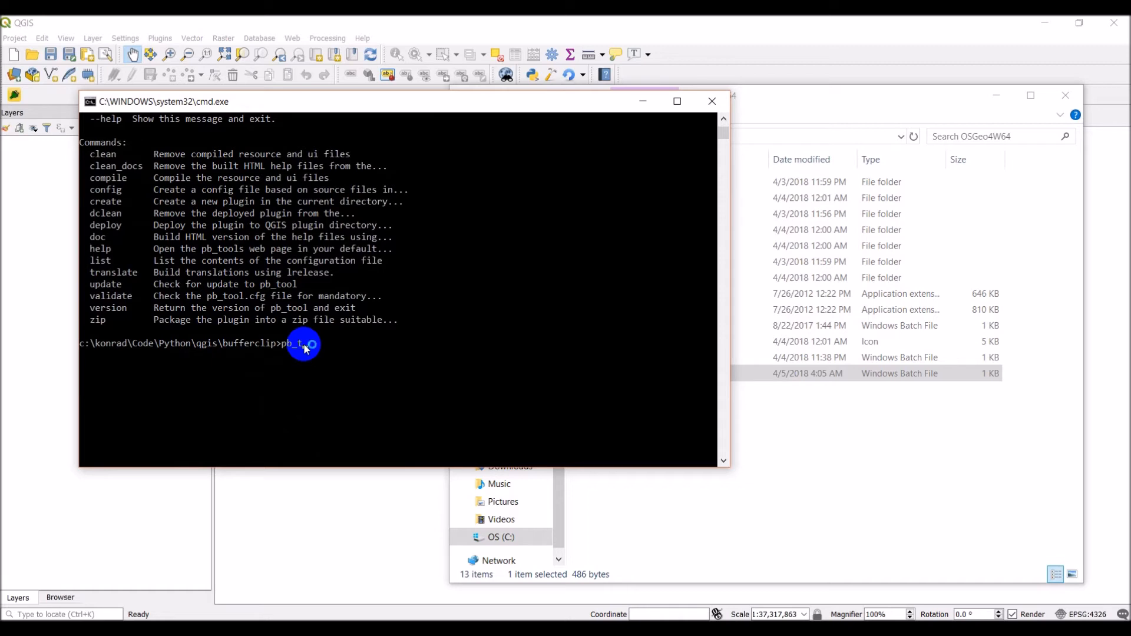
text(deploy)
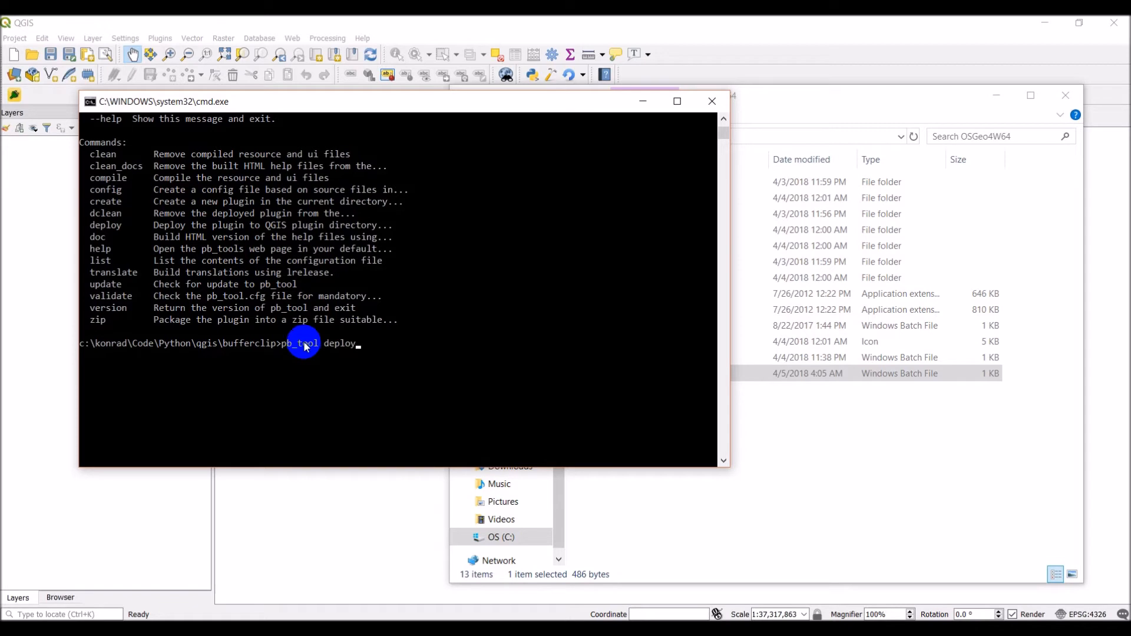
mouse_move(496, 315)
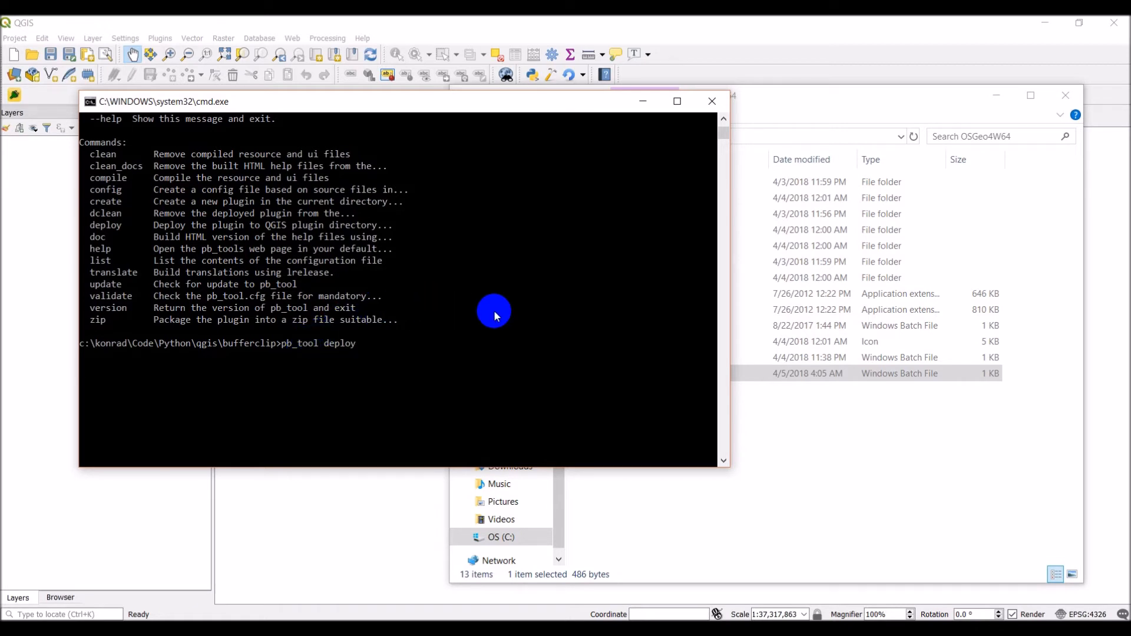
key(Return)
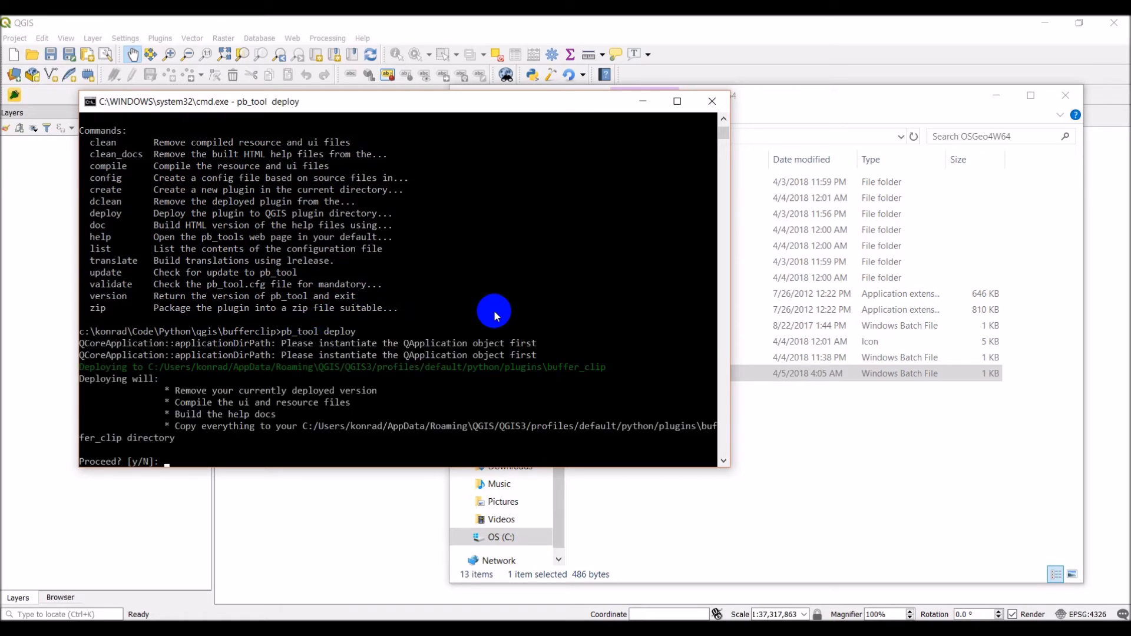
text(y)
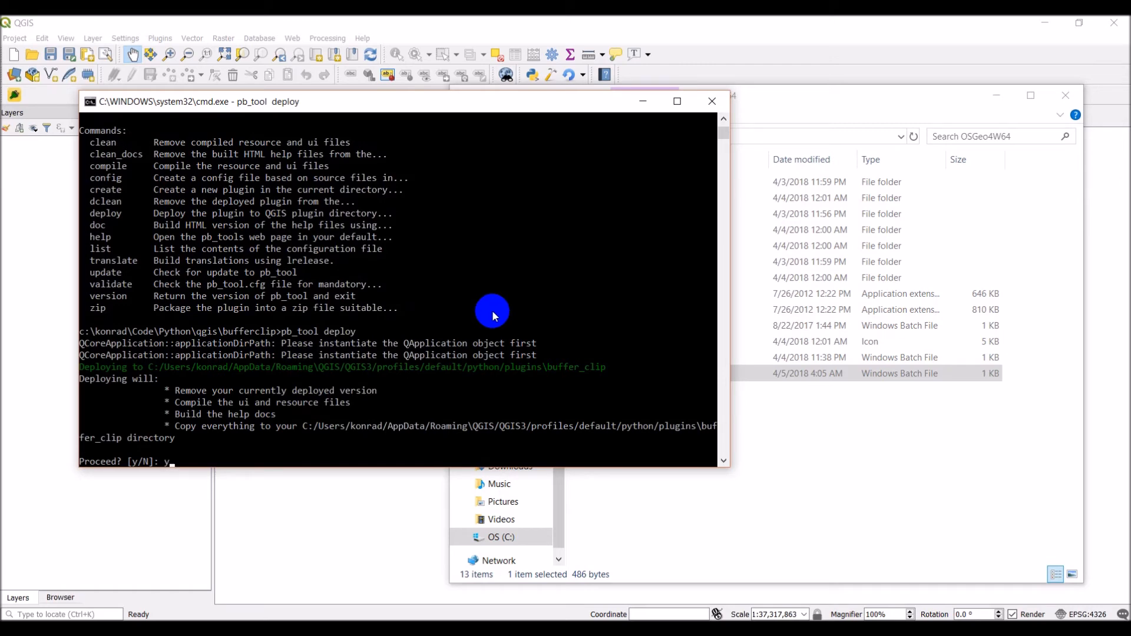
mouse_move(537, 352)
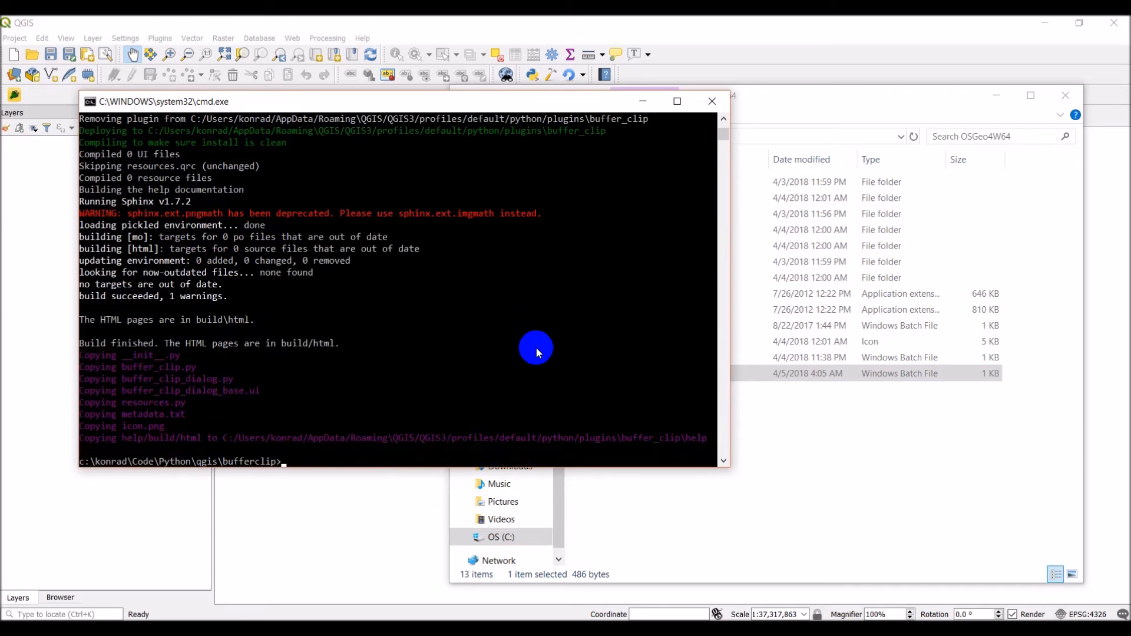
mouse_move(337, 248)
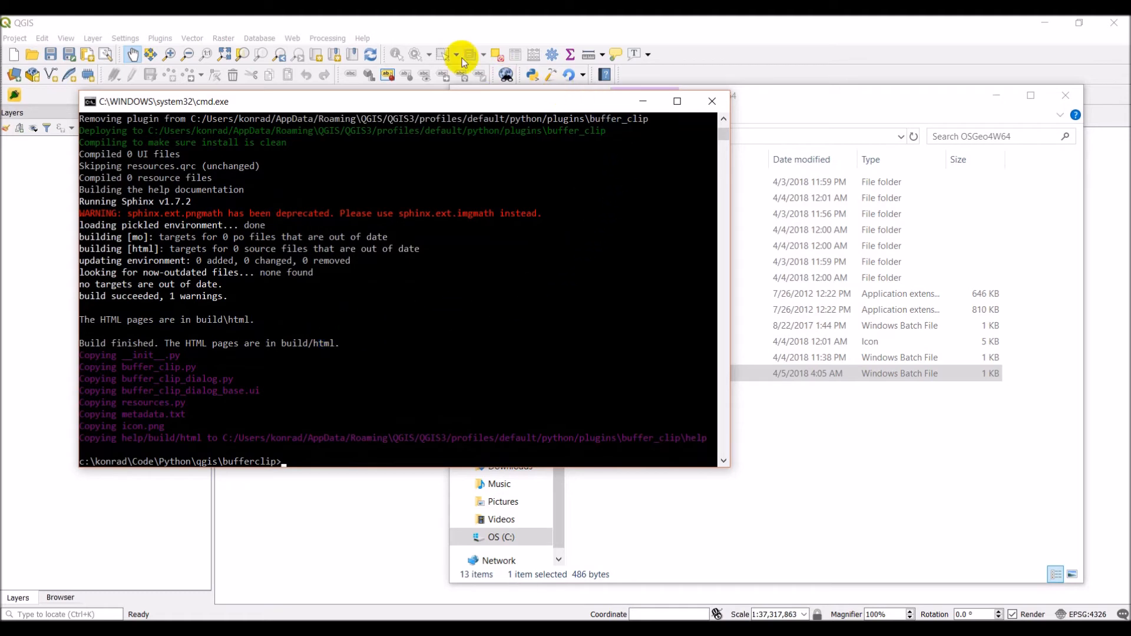
mouse_move(273, 26)
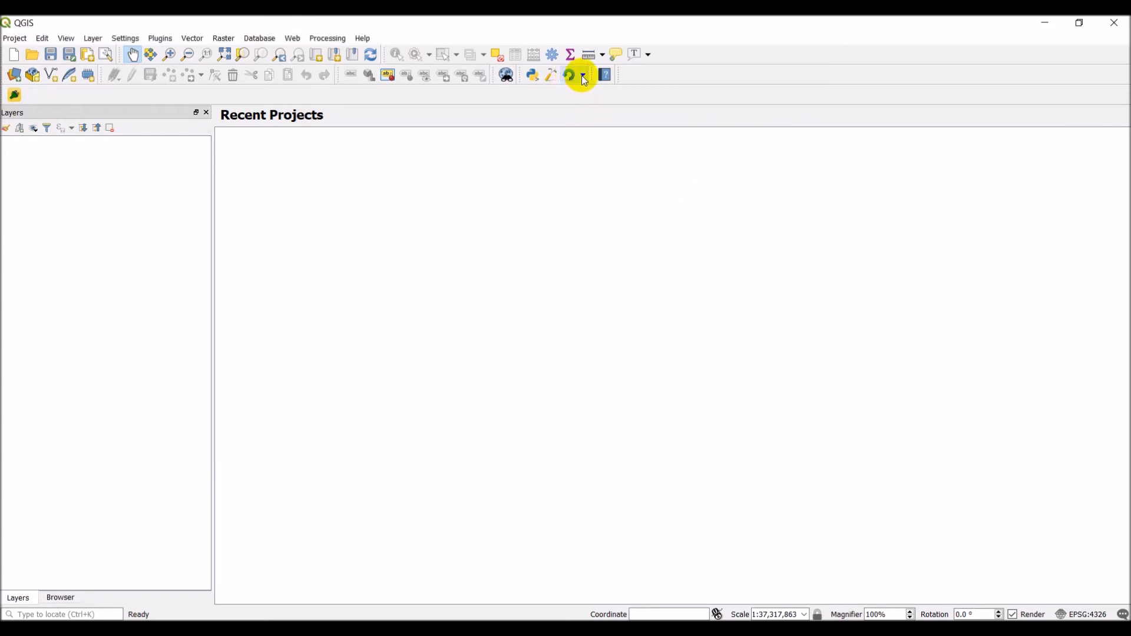
mouse_move(581, 75)
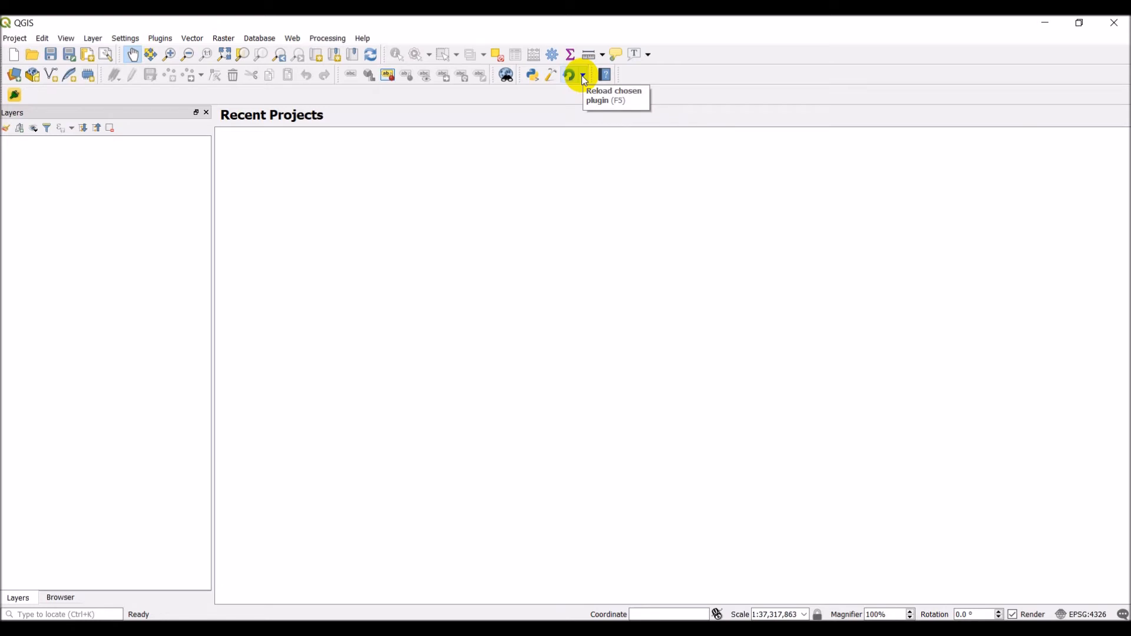
Set buffer_clip as the target plugin in Plugin Reloader's configuration.
click(583, 75)
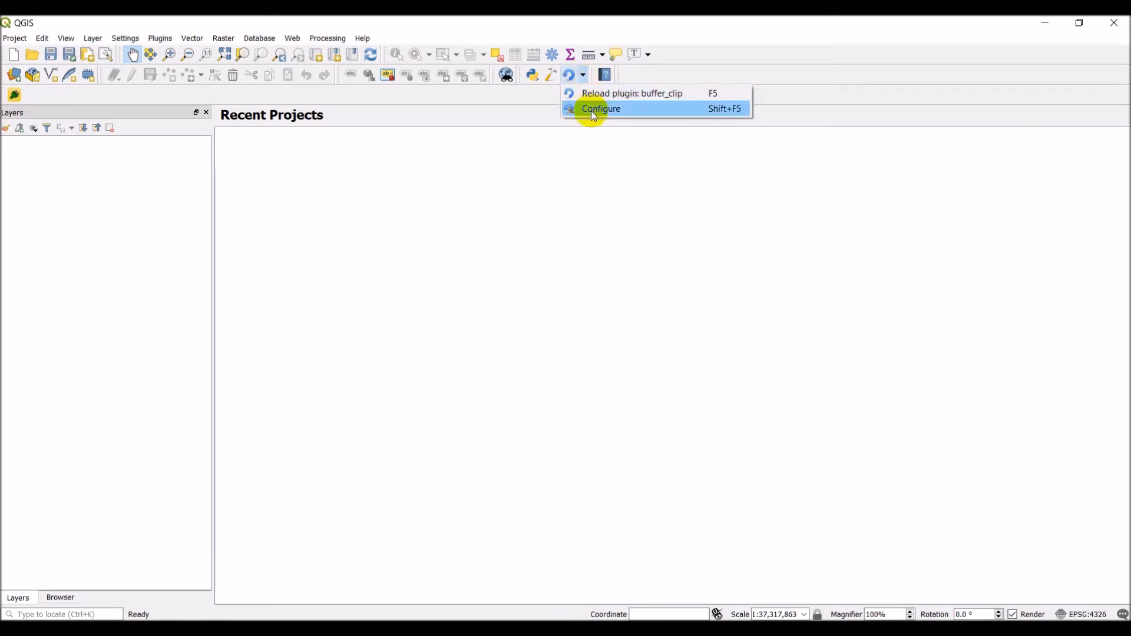
click(600, 109)
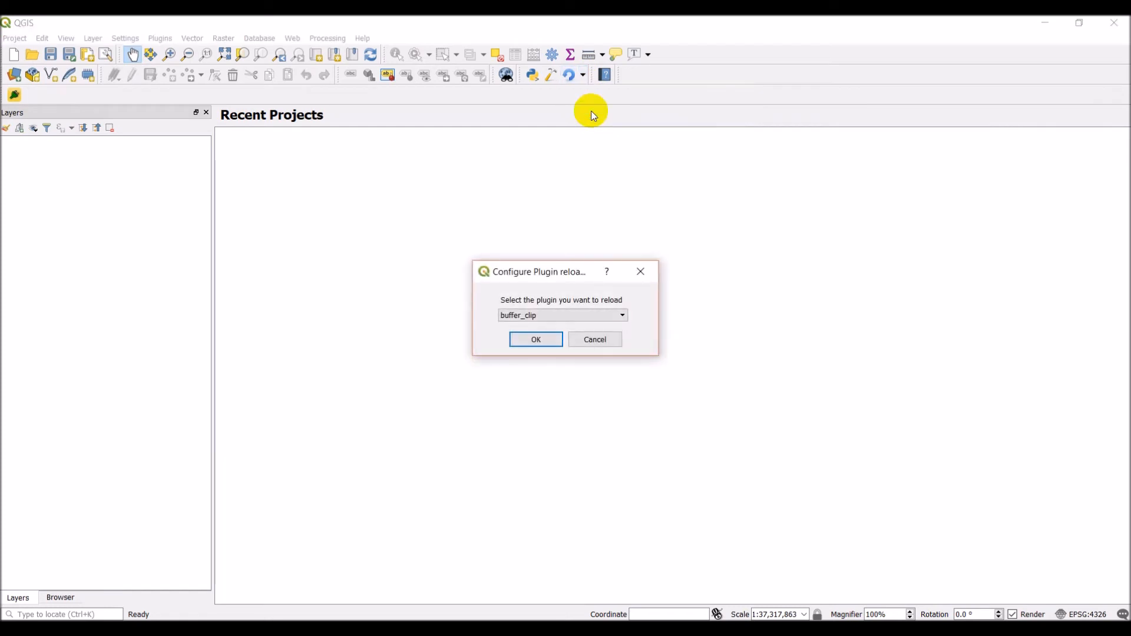
click(620, 315)
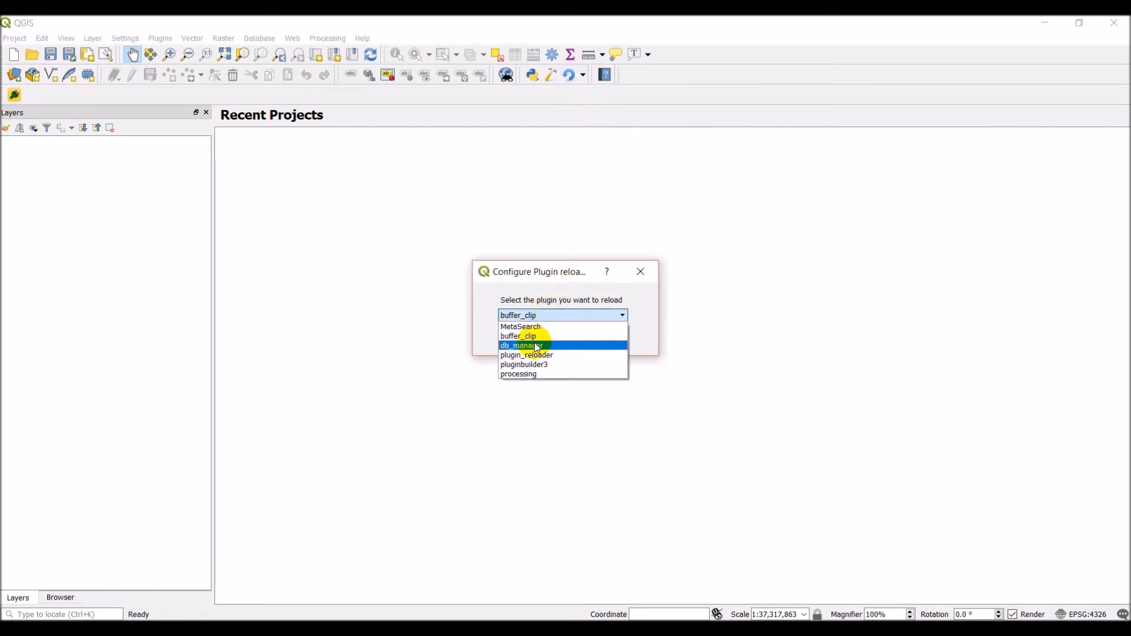
mouse_move(540, 334)
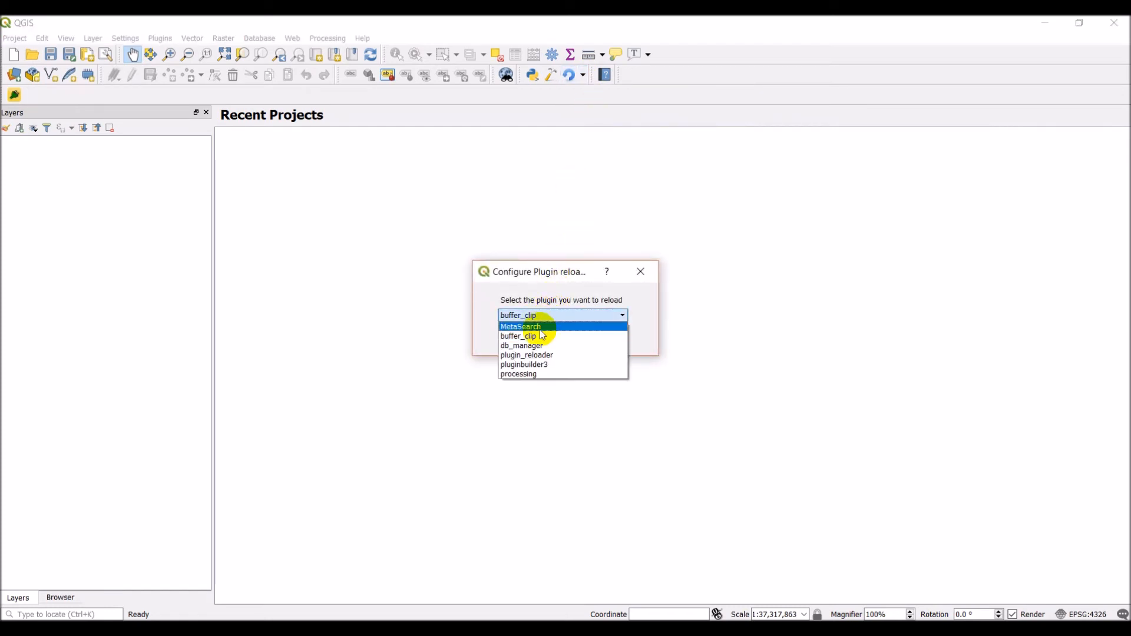
click(520, 327)
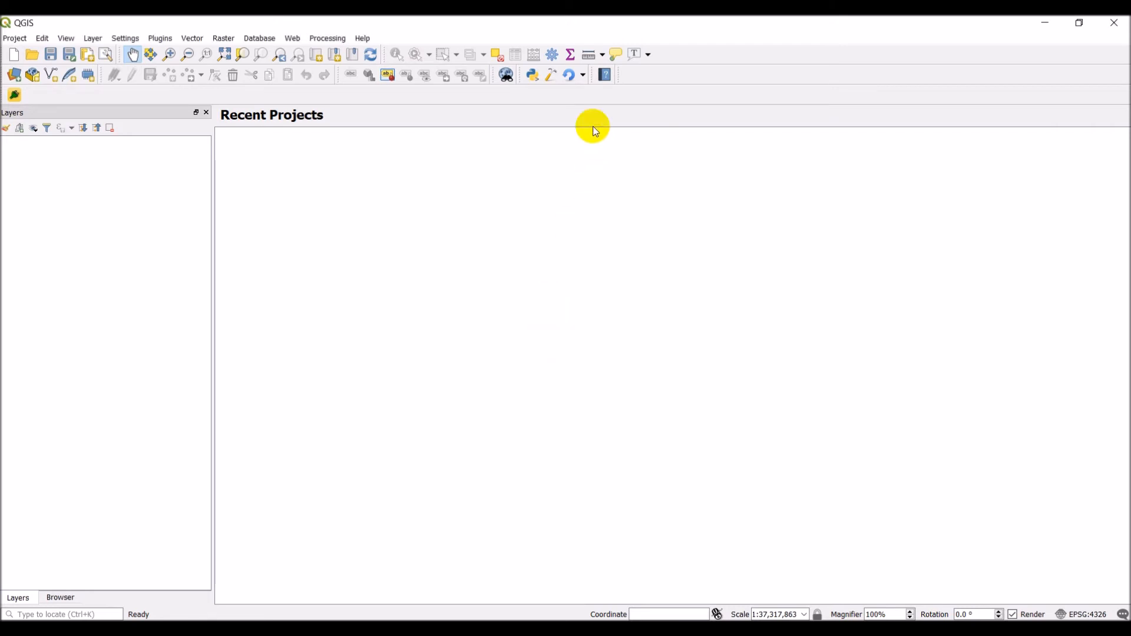
mouse_move(571, 75)
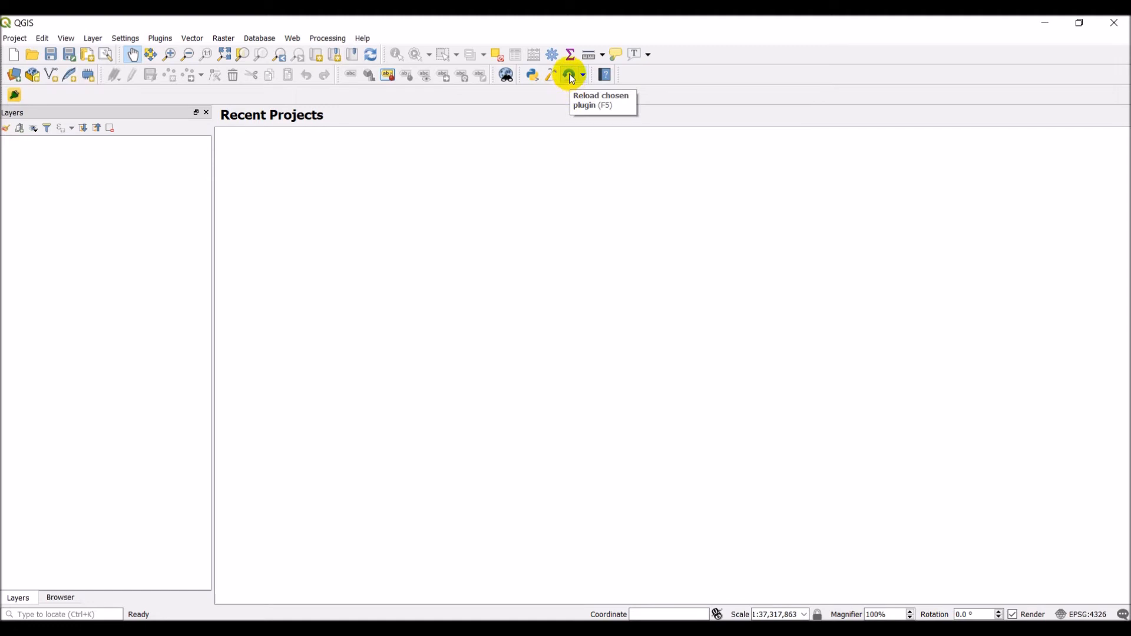
Reload buffer_clip with the Reload chosen plugin button (F5).
click(571, 75)
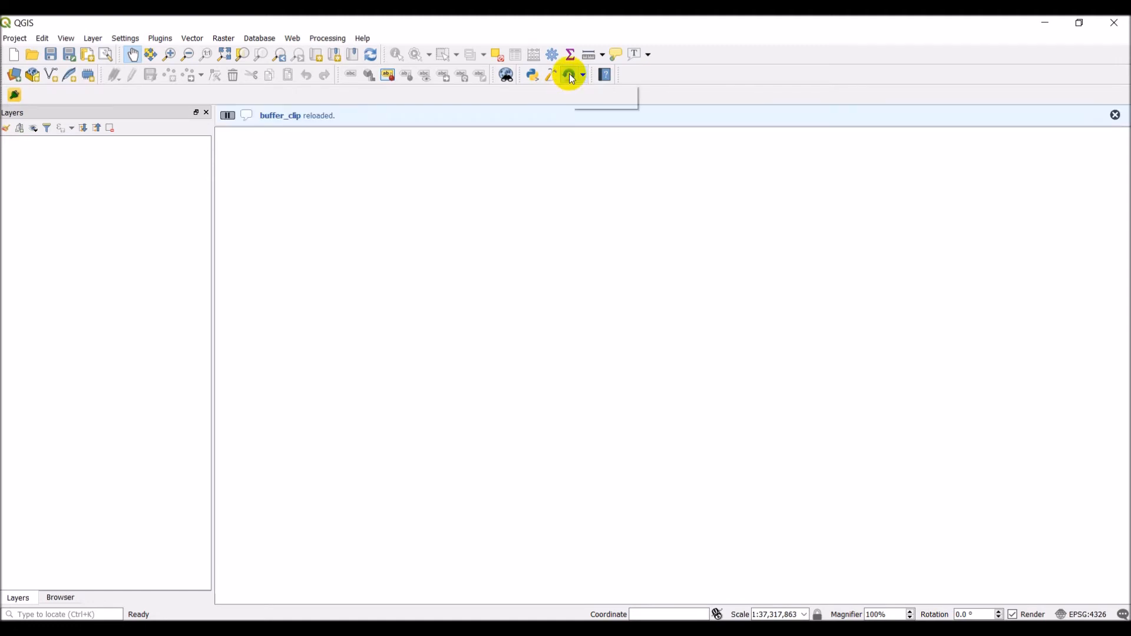
mouse_move(571, 74)
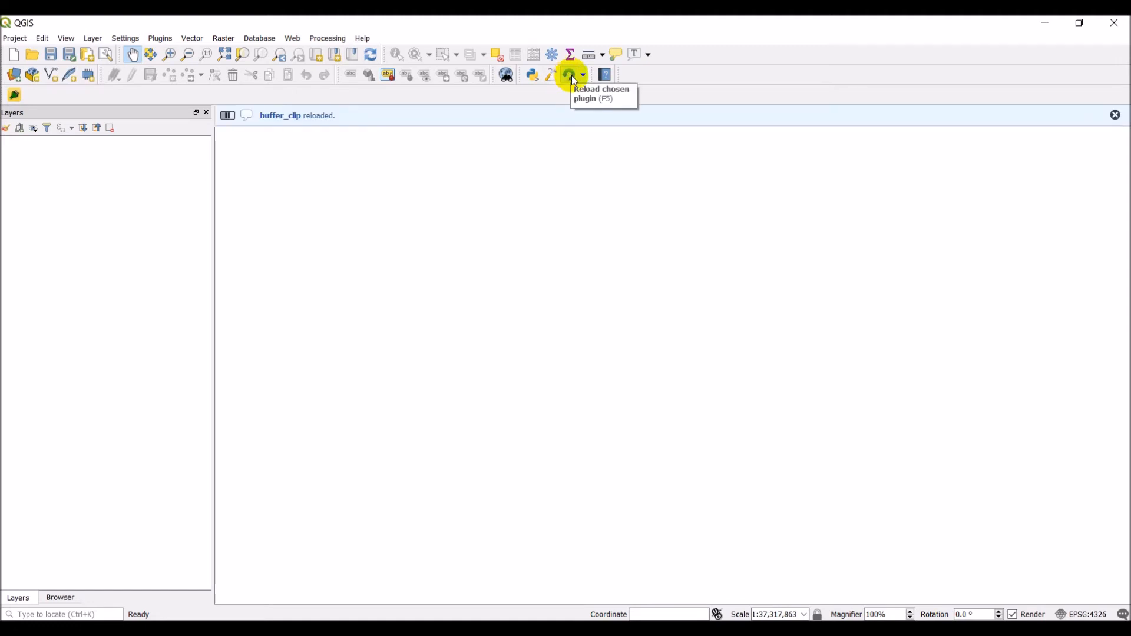
mouse_move(359, 132)
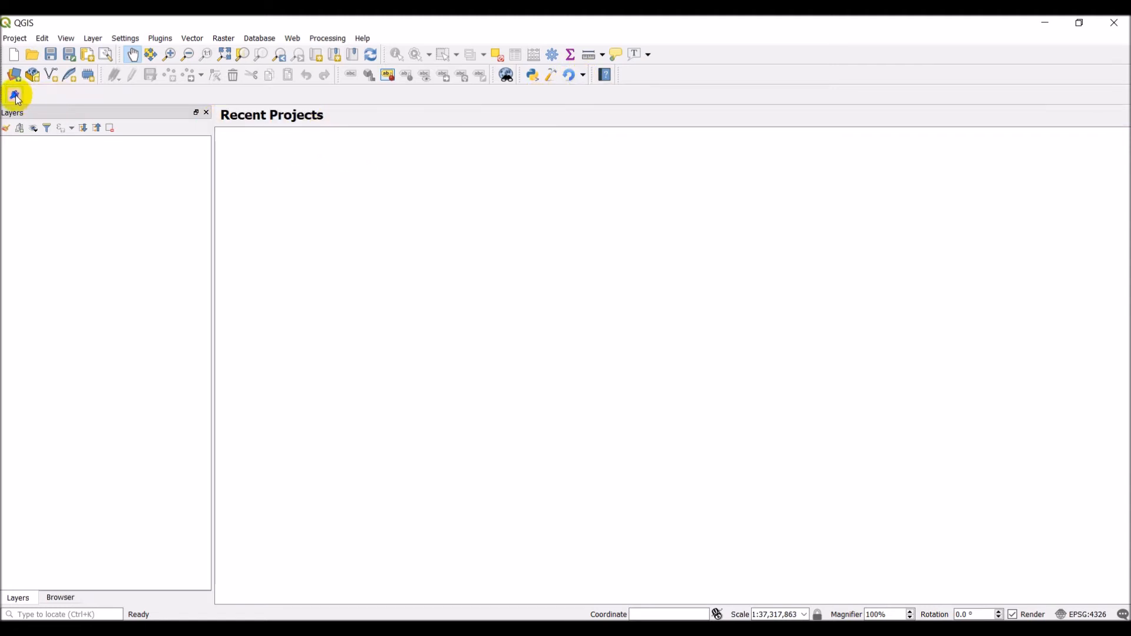
Open the Buffer Clip dialog, raise buffer distance to 3.00 and test its fields.
click(13, 94)
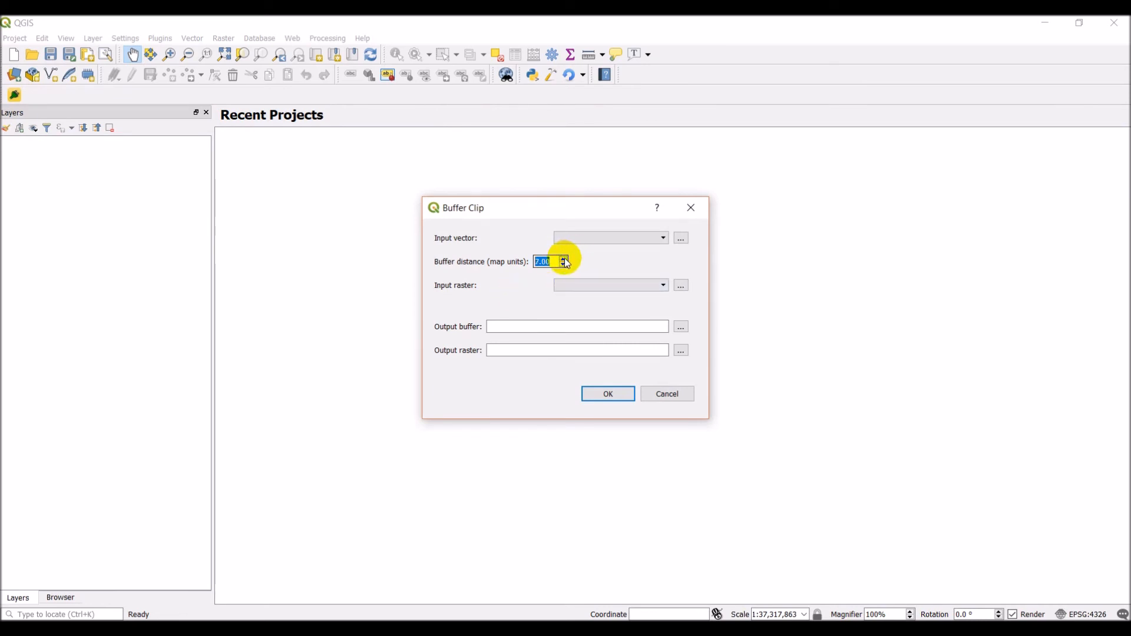
click(563, 265)
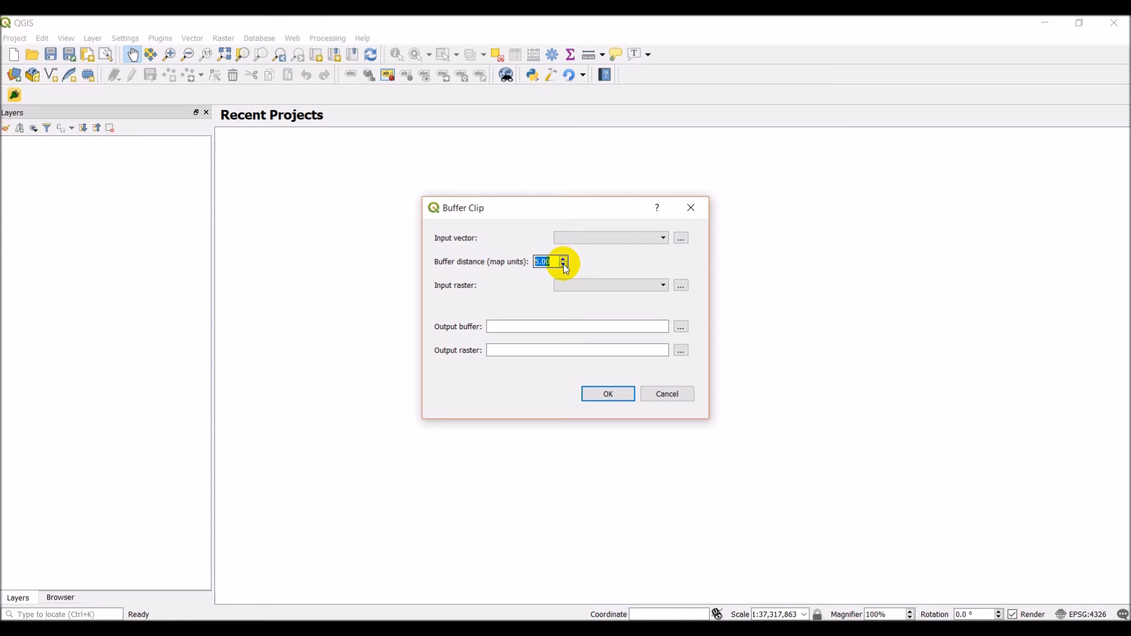
text(asfasfdasdf)
click(577, 326)
text(asfasdfasdf)
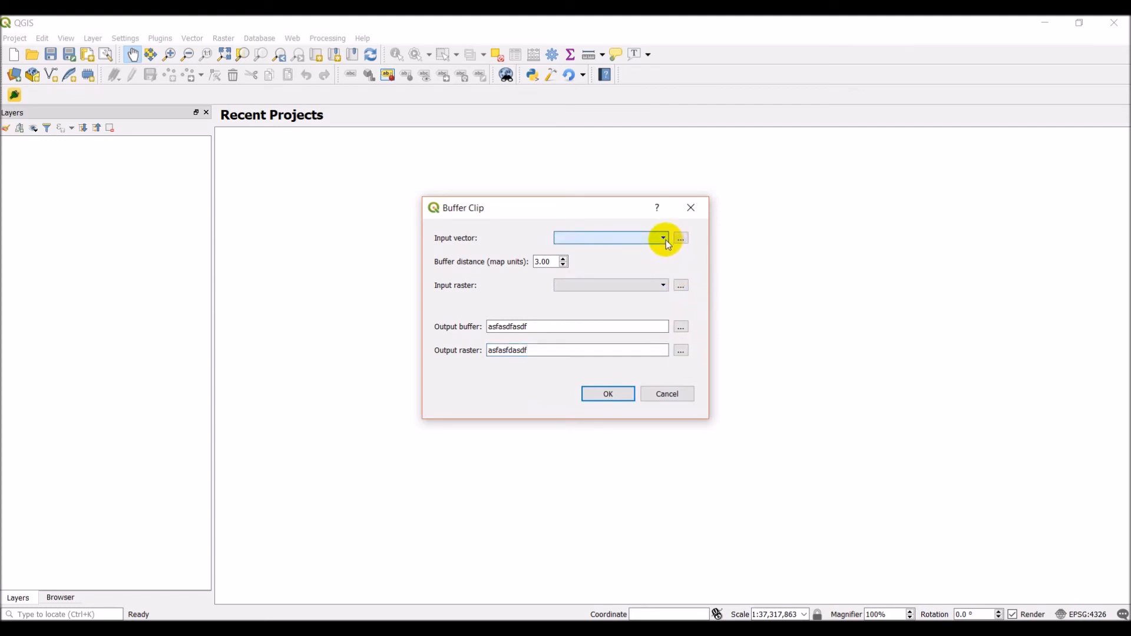
mouse_move(671, 271)
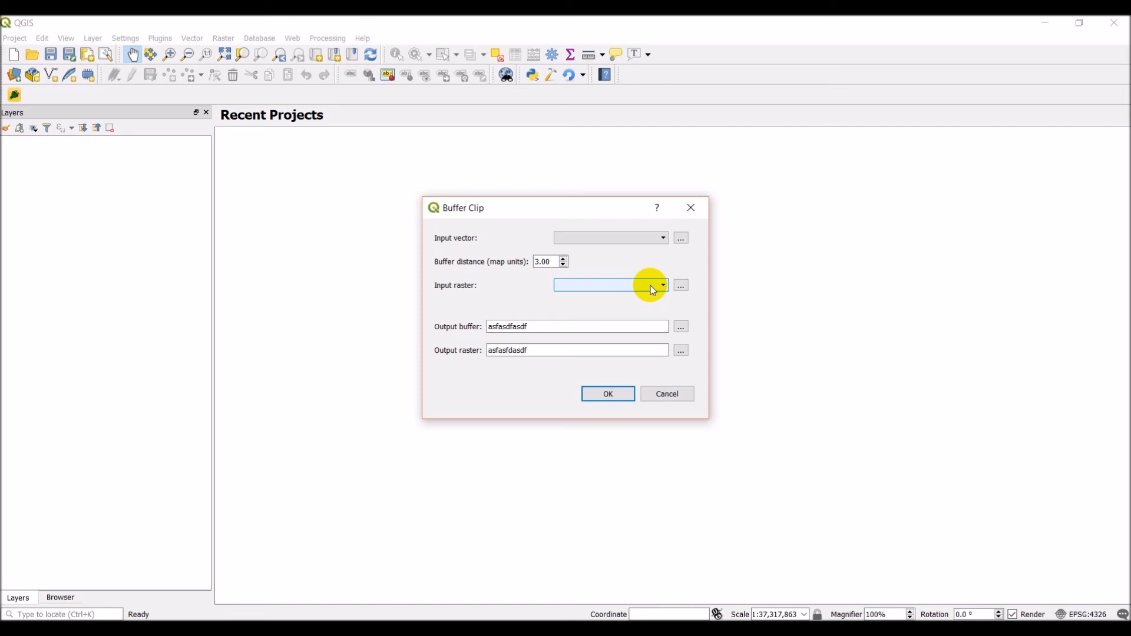
mouse_move(698, 503)
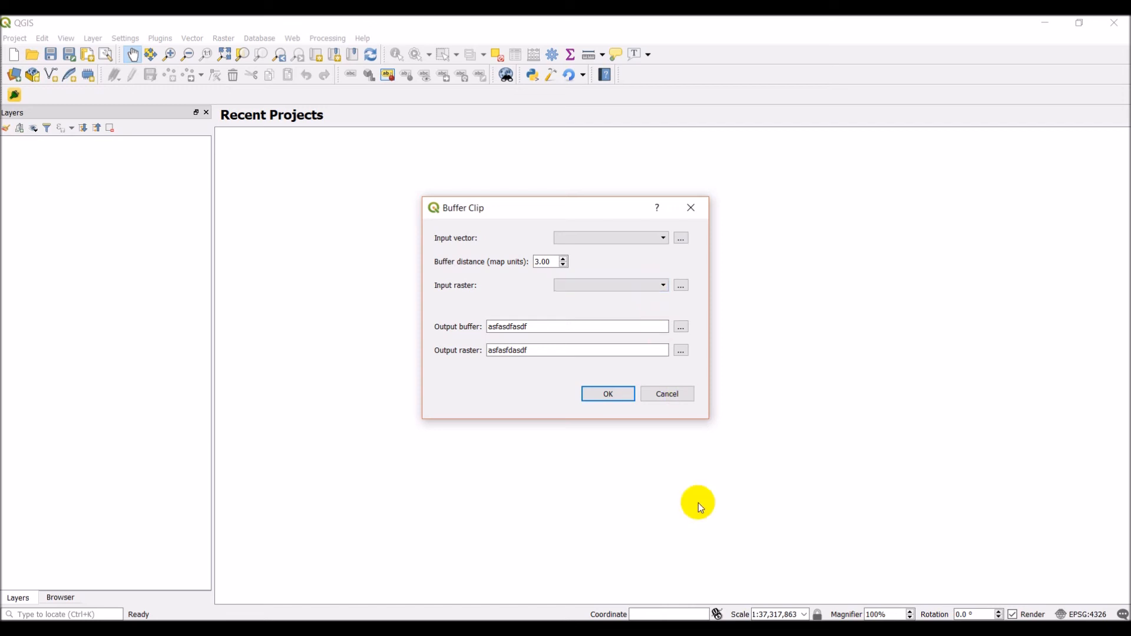
click(607, 393)
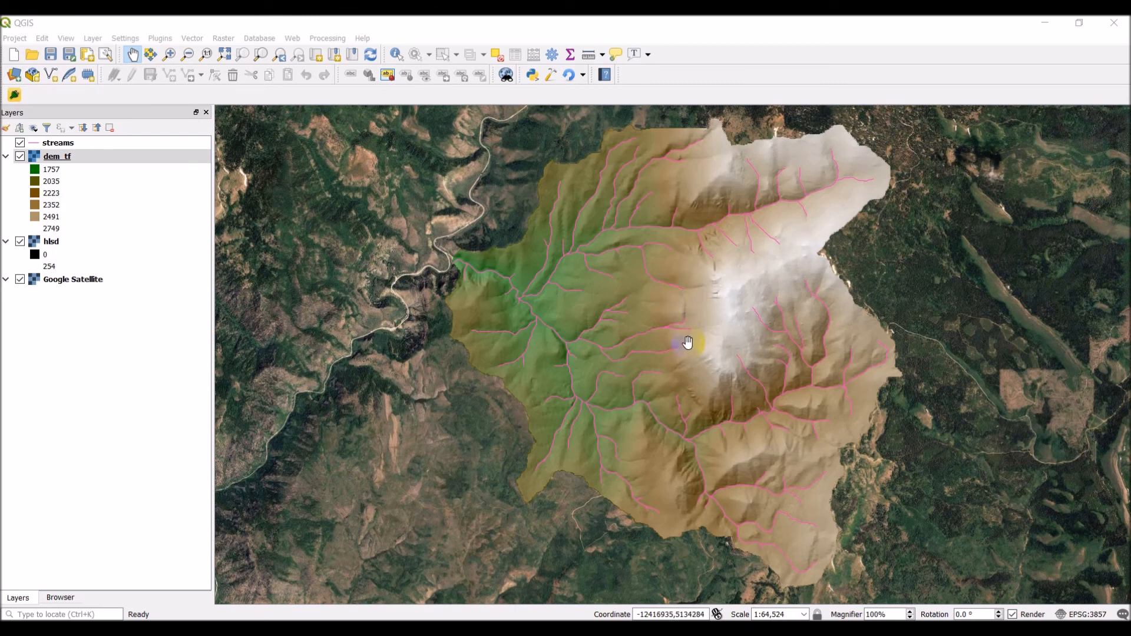
mouse_move(678, 307)
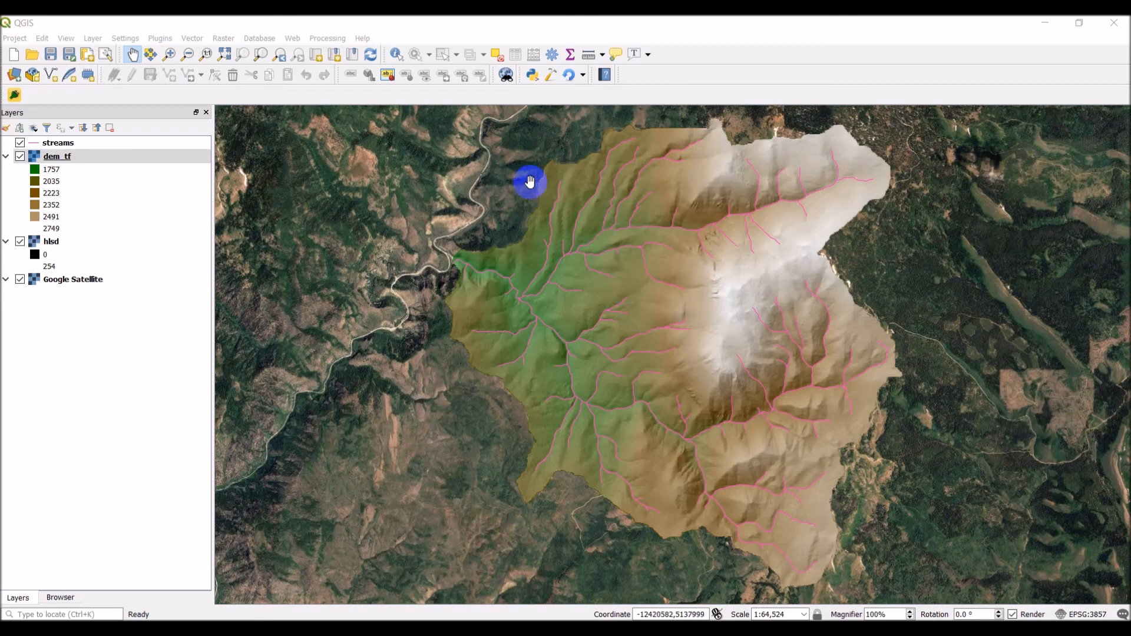
mouse_move(422, 392)
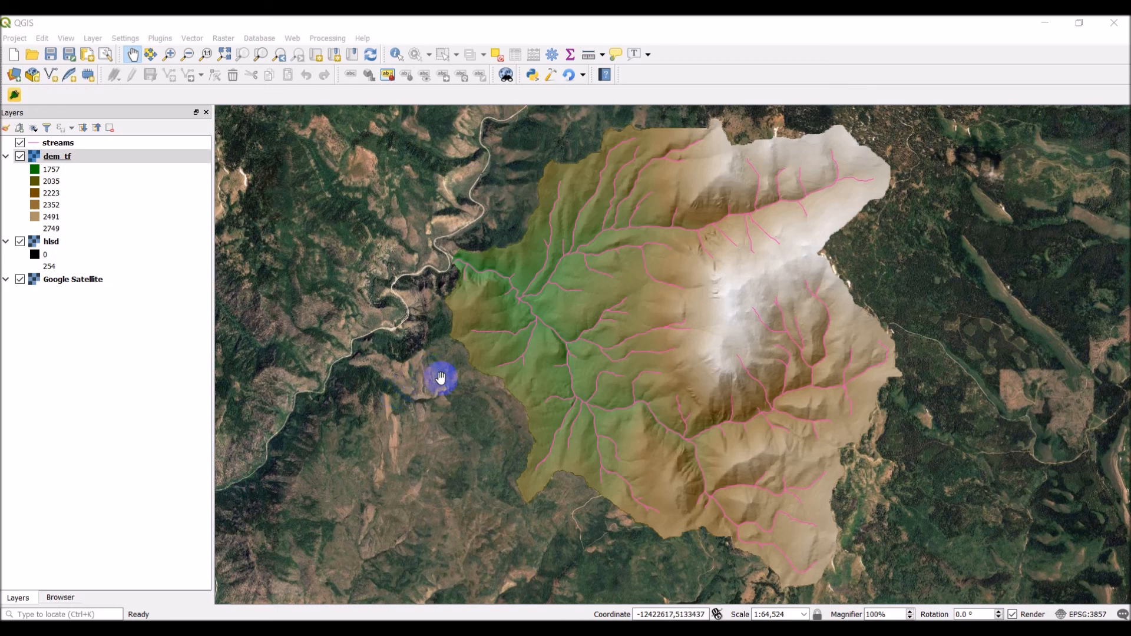
mouse_move(546, 518)
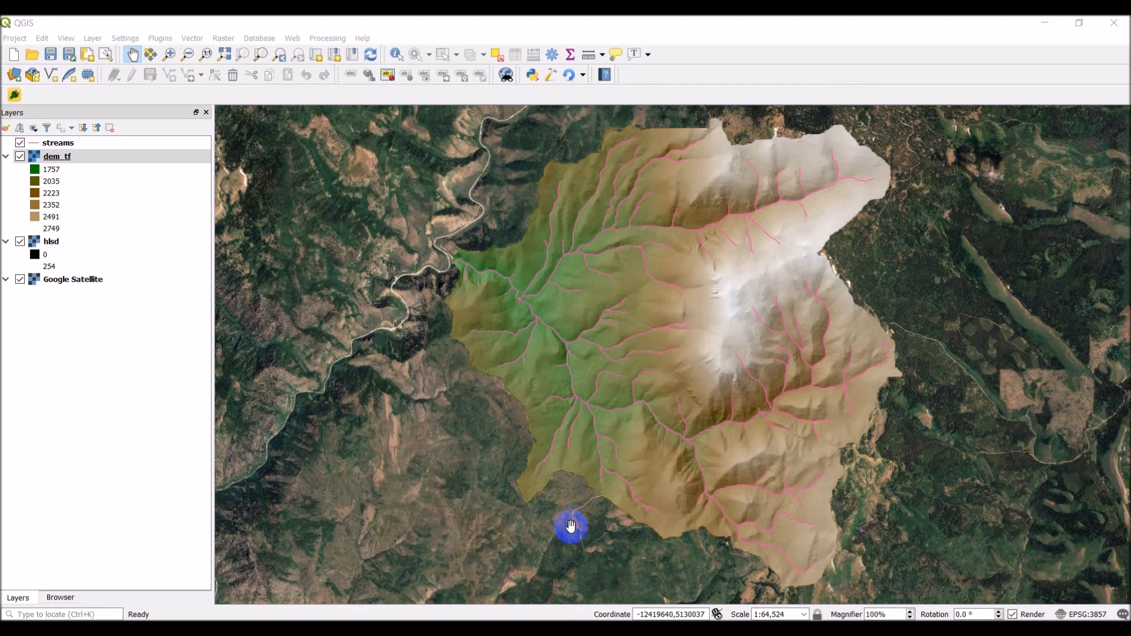
mouse_move(608, 553)
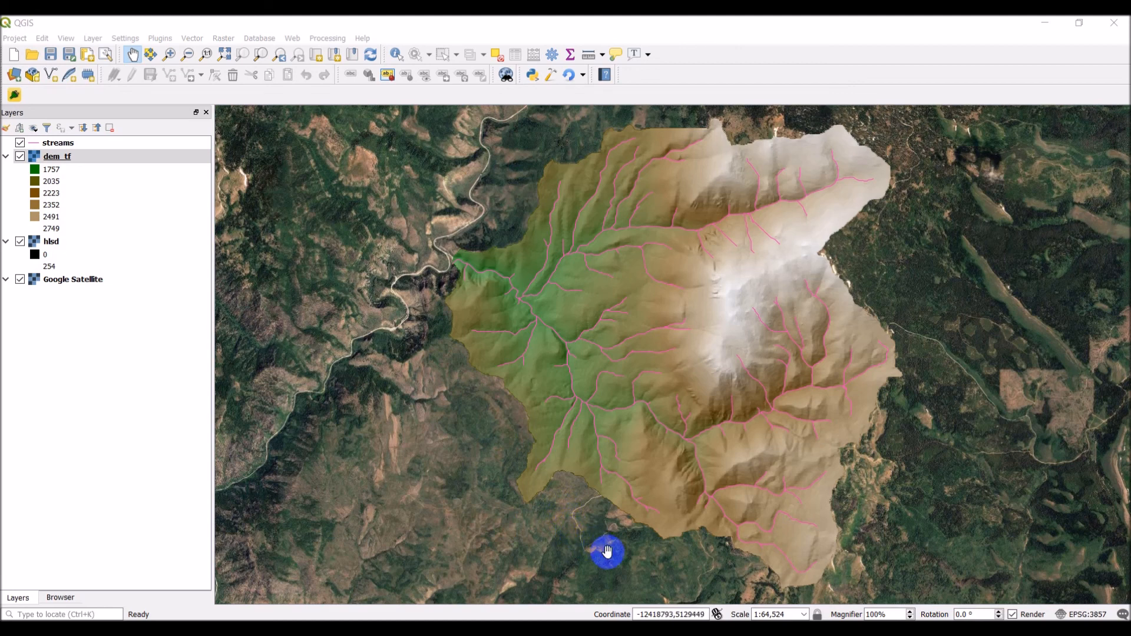